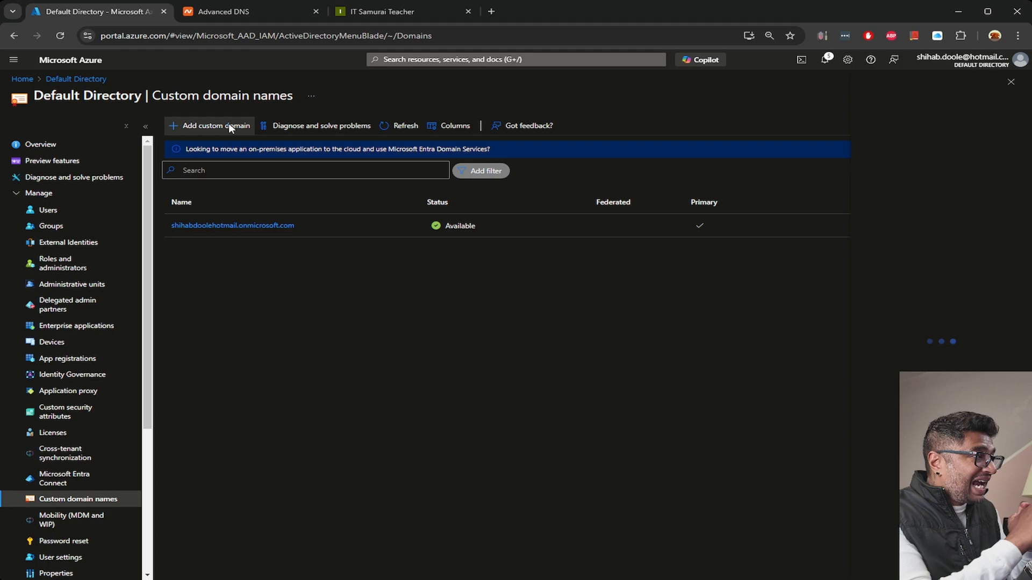
Start adding a custom domain and focus the empty domain name field.
left_click(214, 126)
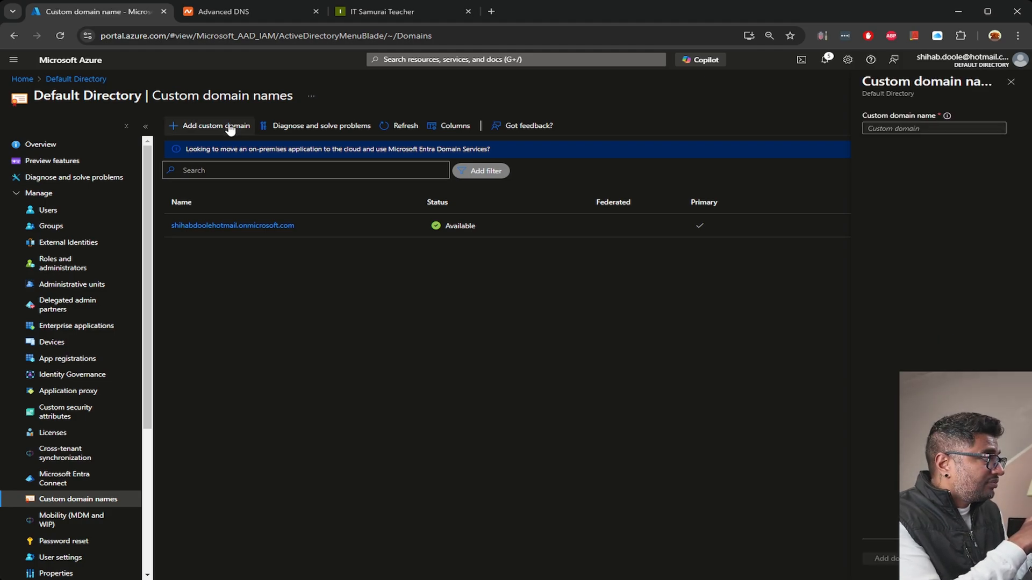
left_click(933, 128)
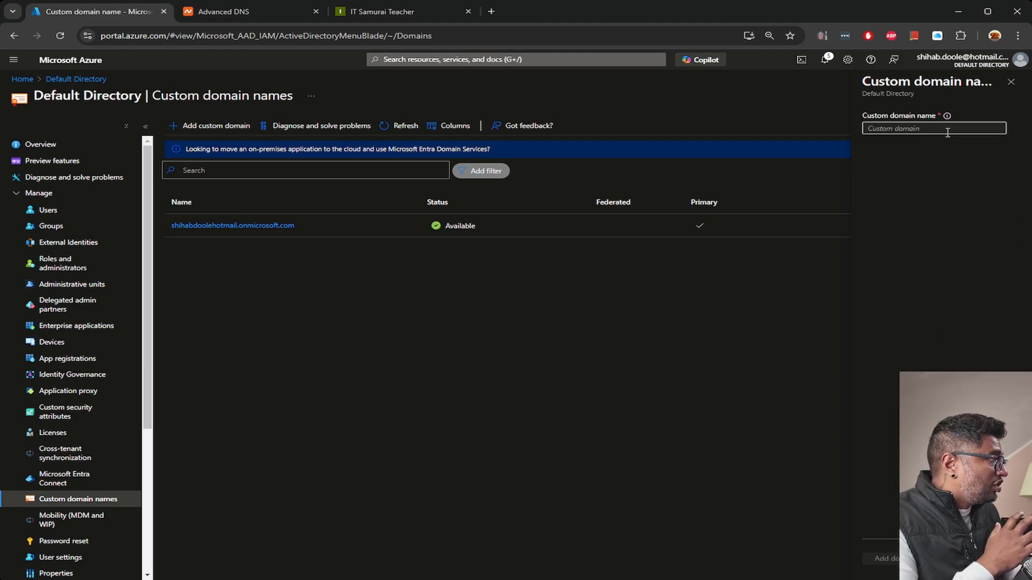
left_click(932, 128)
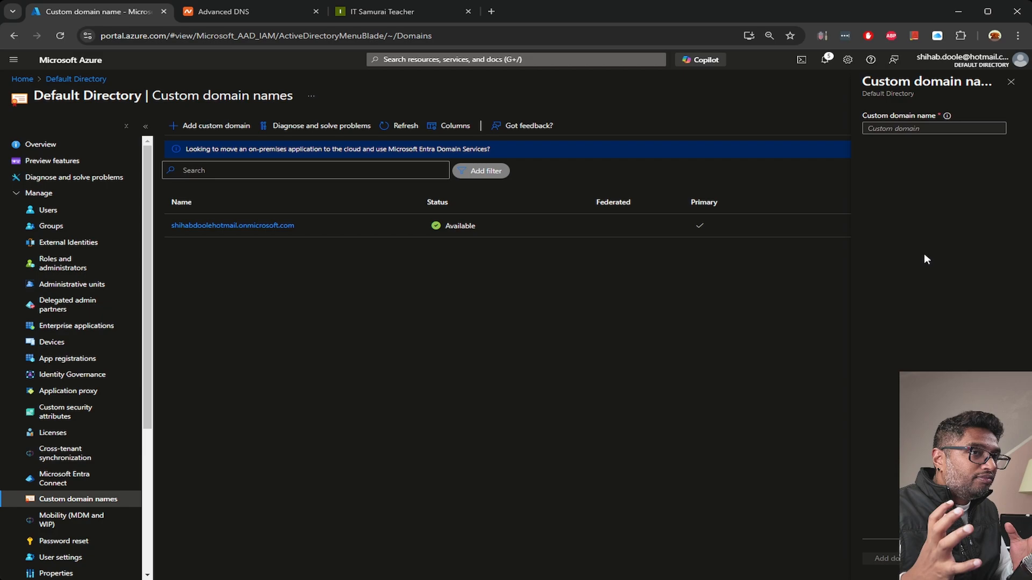
left_click(224, 11)
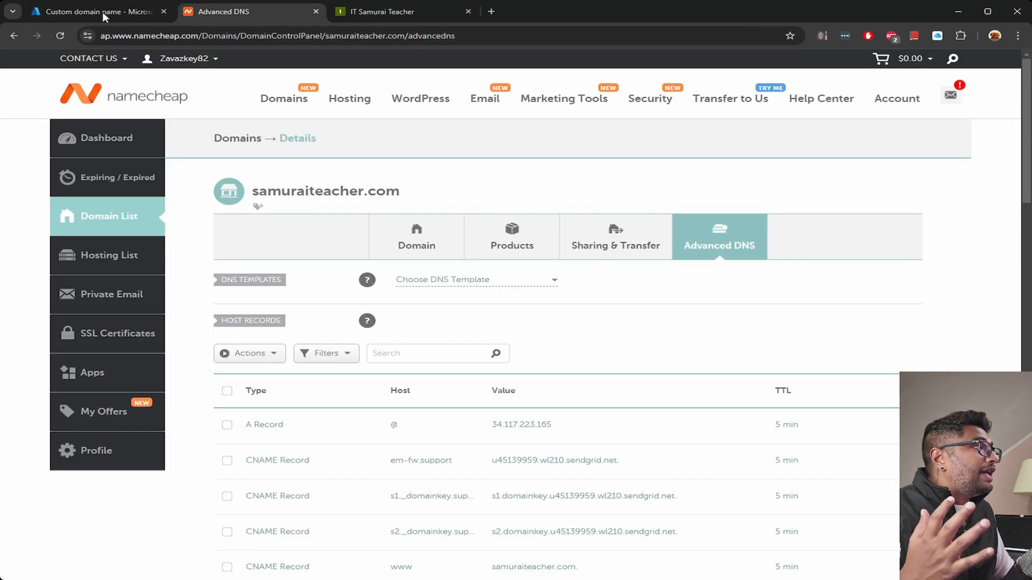
left_click(96, 11)
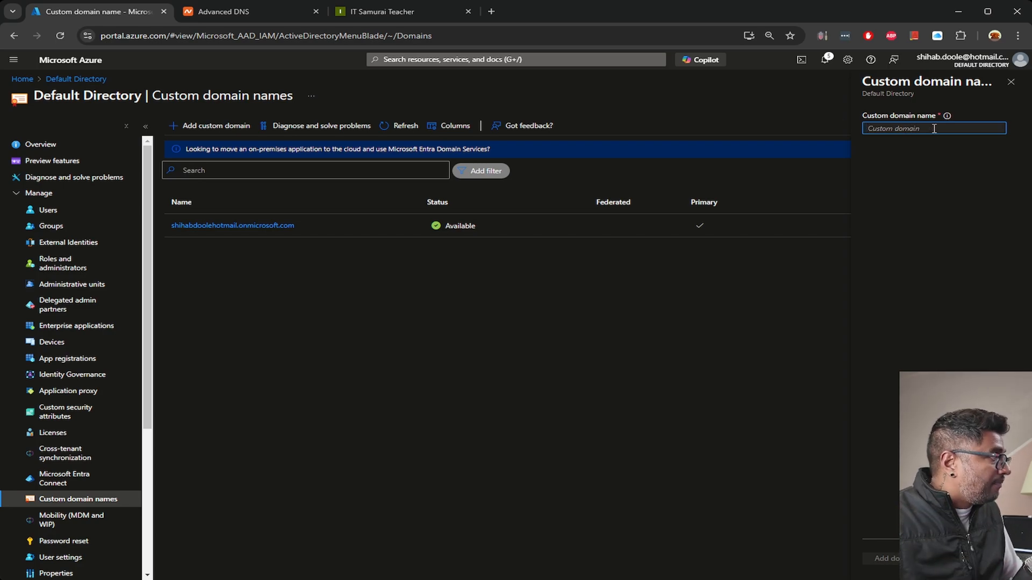
Enter office.samuraiteacher.com as the new custom domain name.
type("office.samuraiteacher.com")
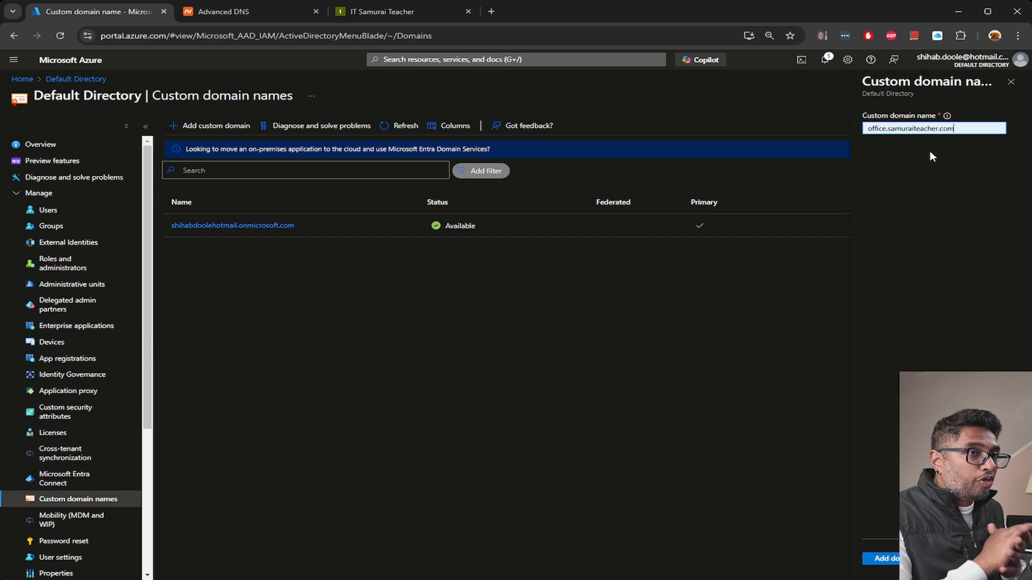
mouse_move(888, 570)
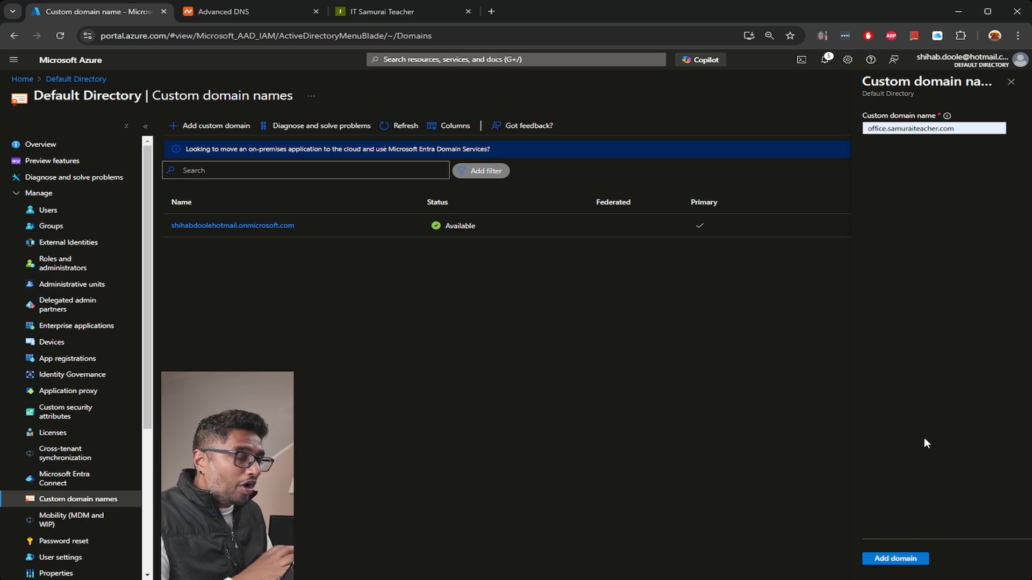
Add office.samuraiteacher.com, review MX and TXT options, and select the TXT value MS=ms77692021.
left_click(894, 558)
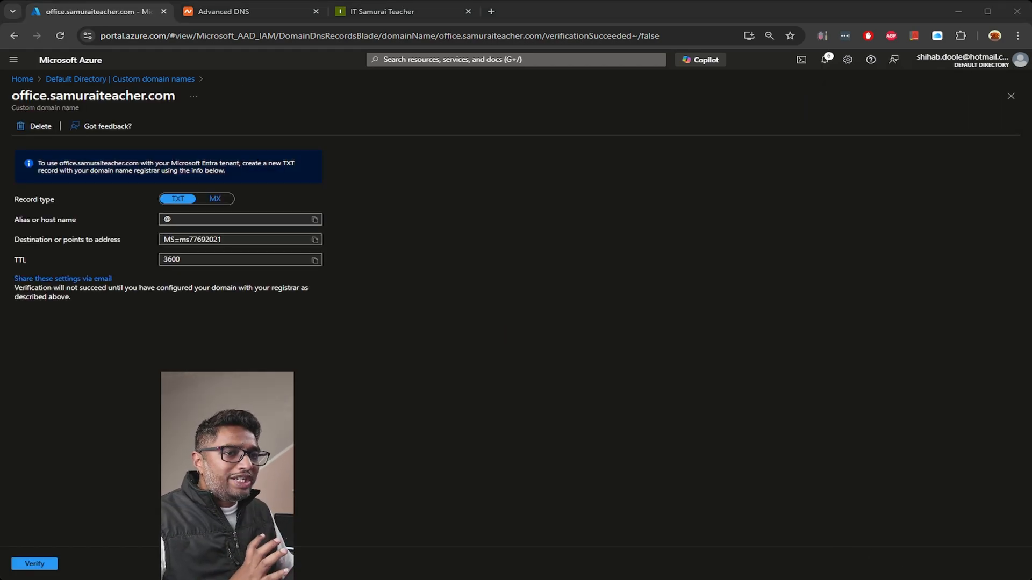
mouse_move(204, 351)
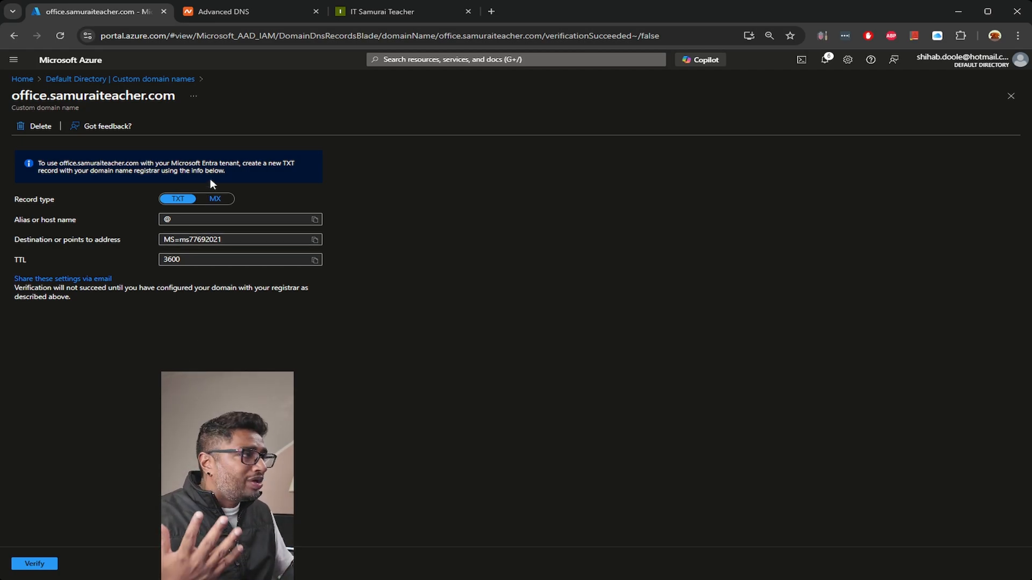
left_click(214, 199)
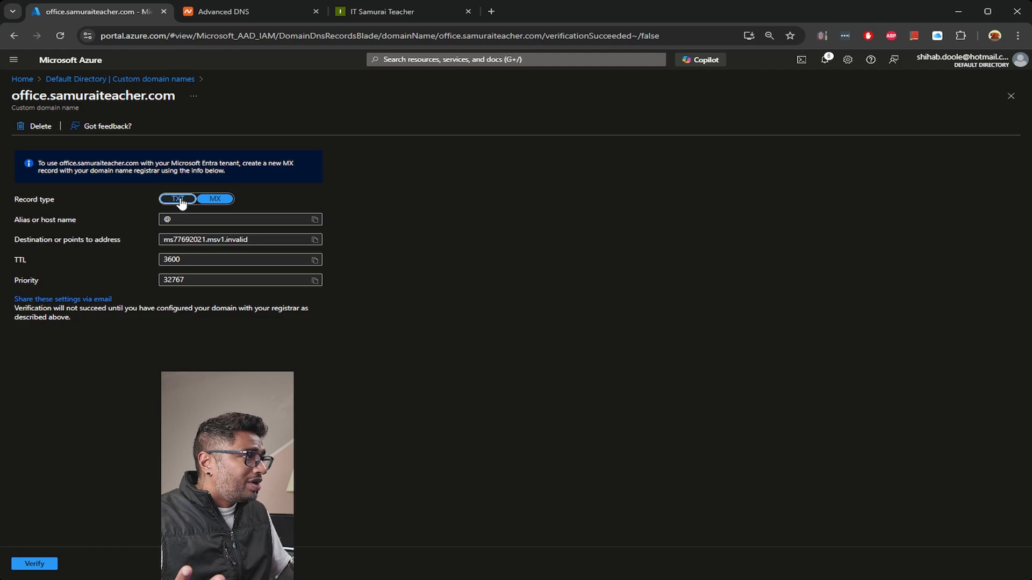
left_click(176, 199)
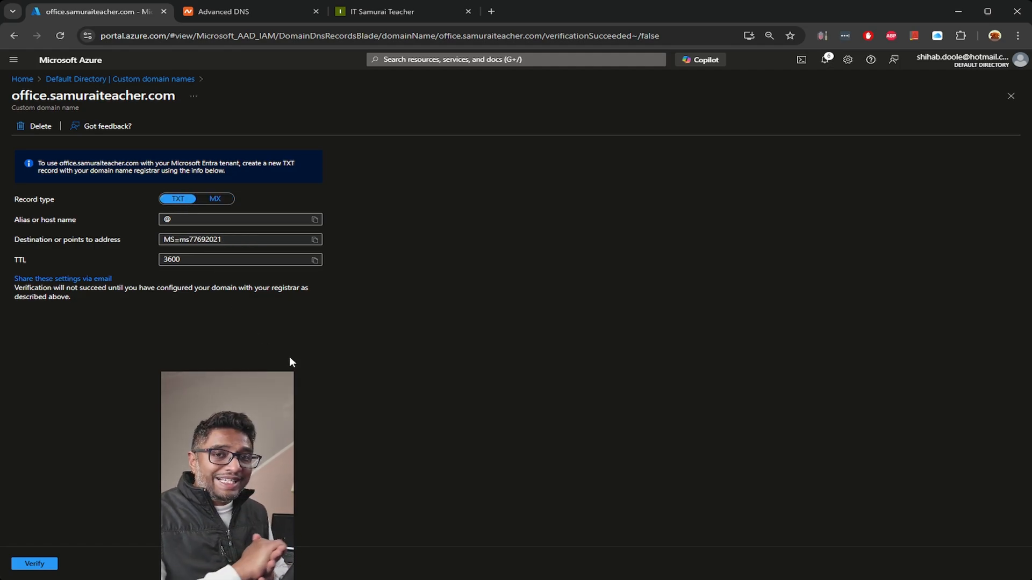
mouse_move(272, 342)
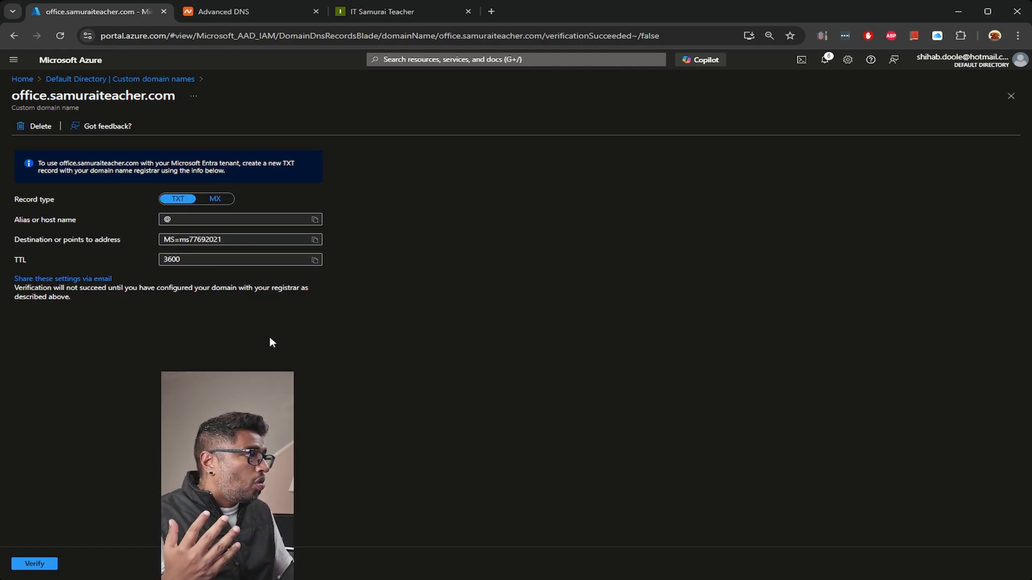
mouse_move(162, 283)
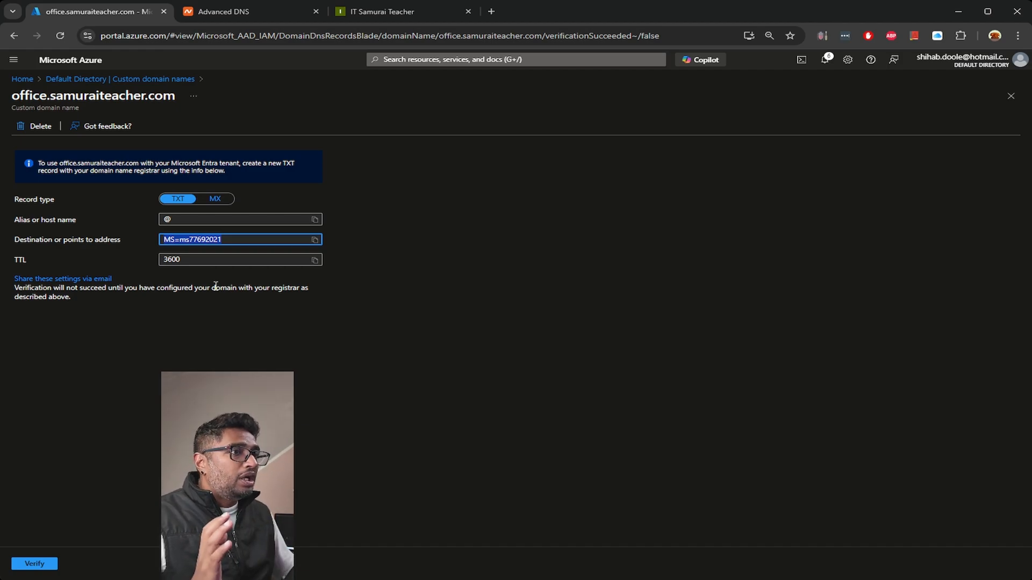
left_click(241, 11)
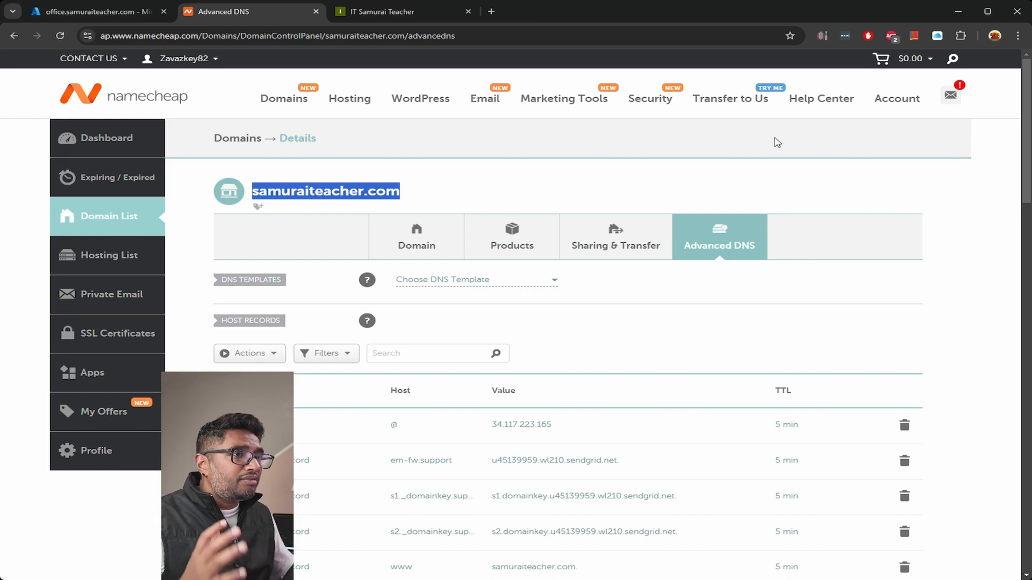
mouse_move(734, 152)
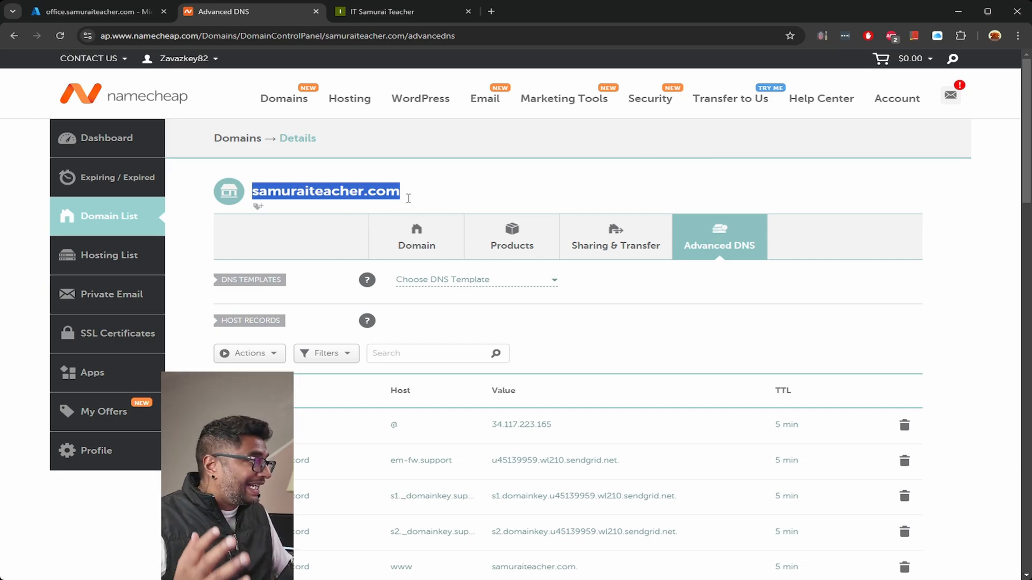
mouse_move(702, 244)
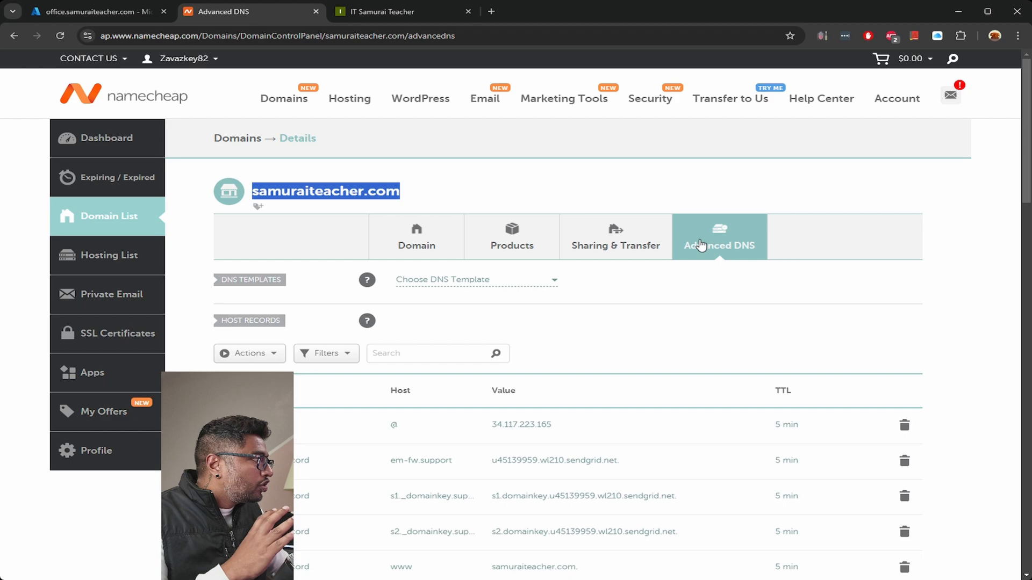
mouse_move(760, 255)
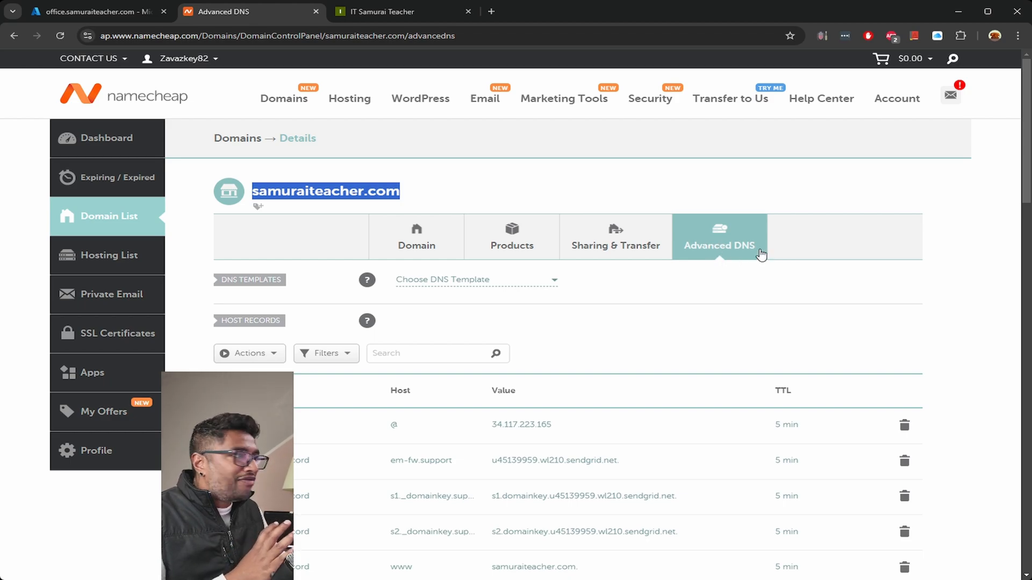
mouse_move(714, 248)
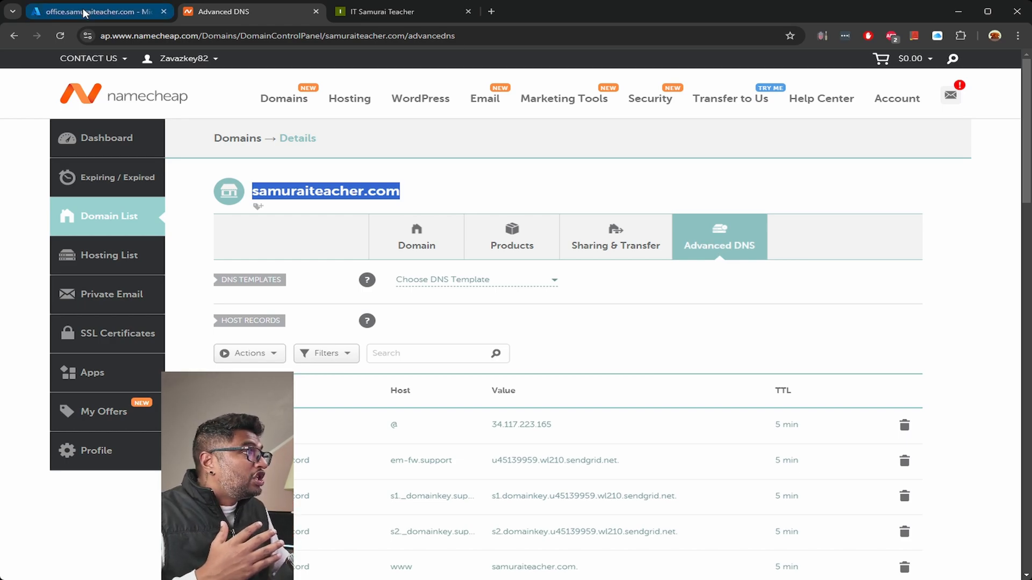
left_click(96, 11)
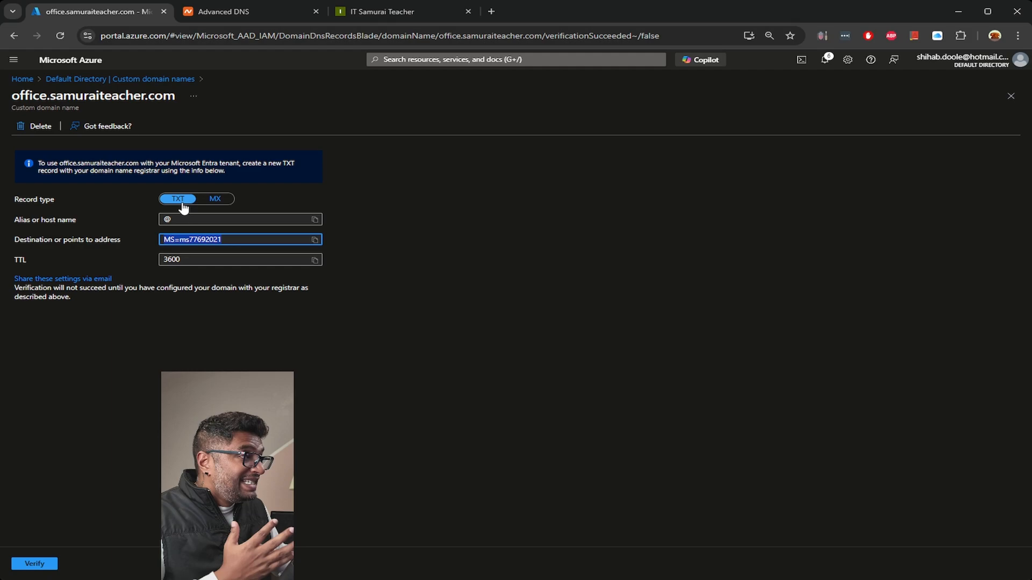
left_click(223, 11)
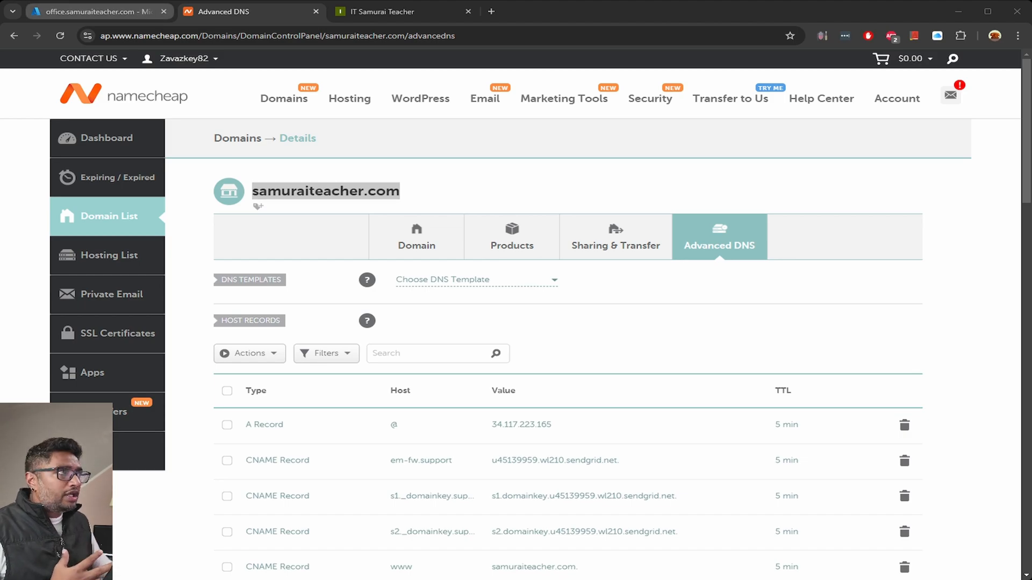
left_click(99, 10)
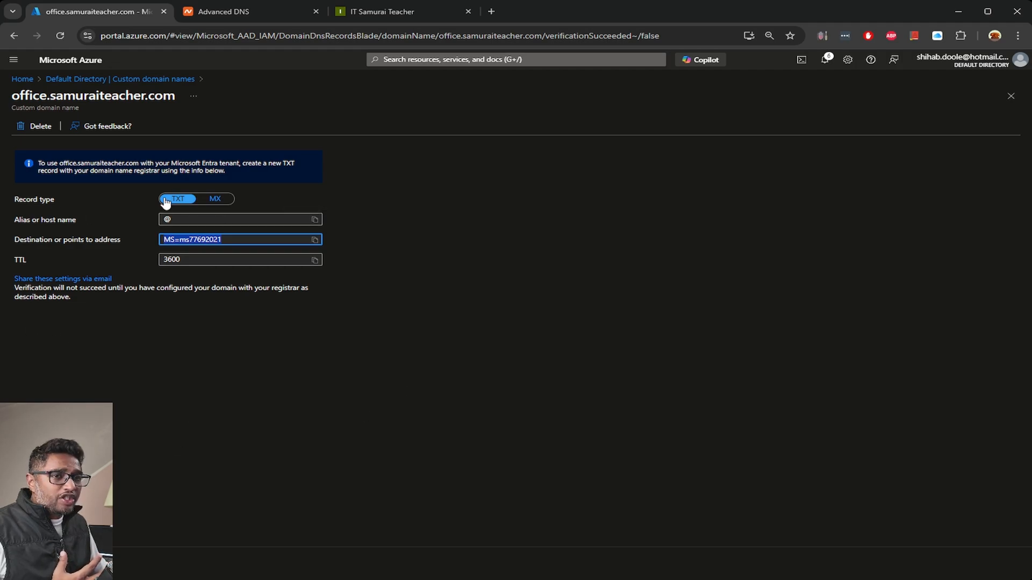
left_click(250, 11)
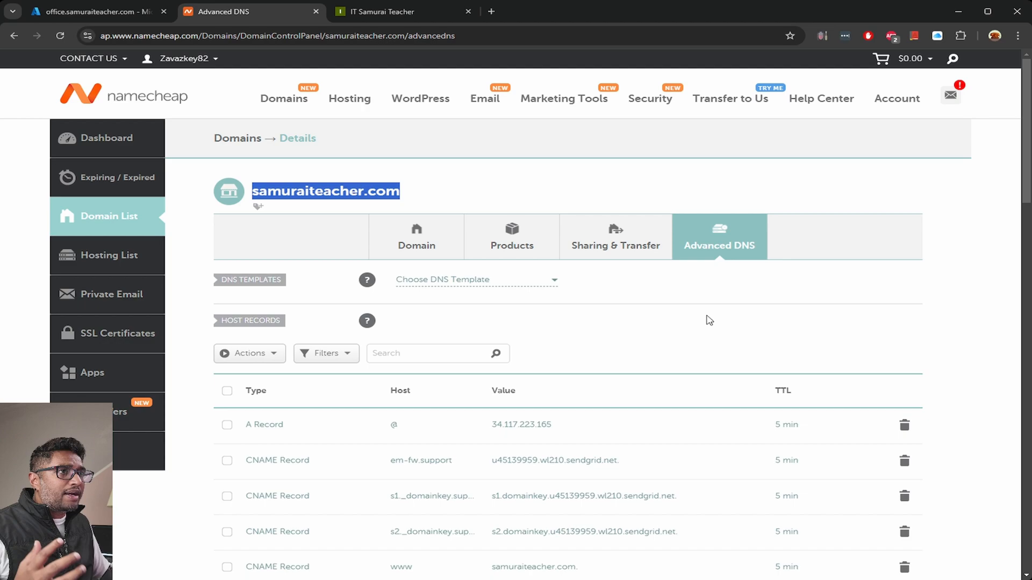
mouse_move(692, 367)
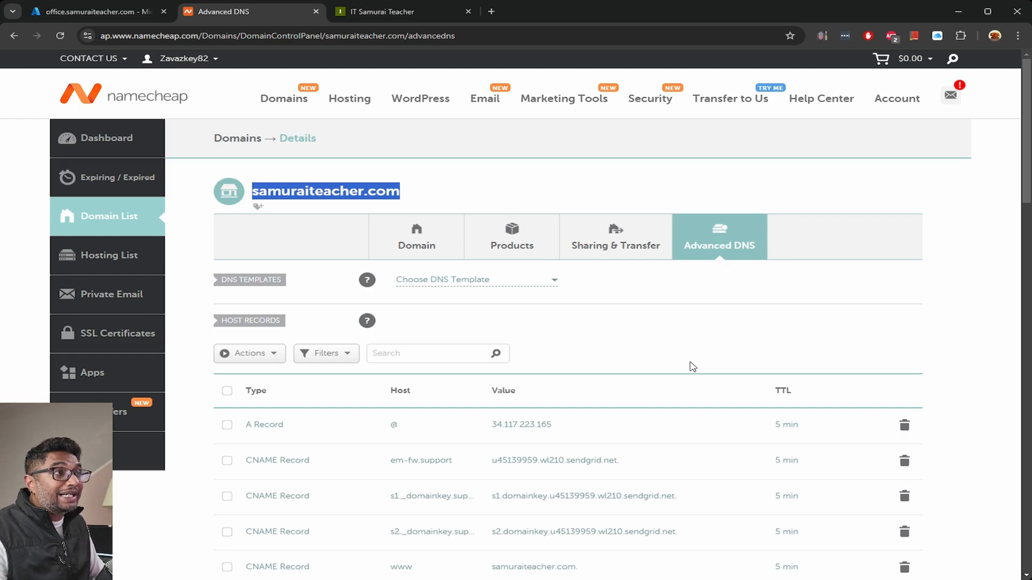
mouse_move(713, 247)
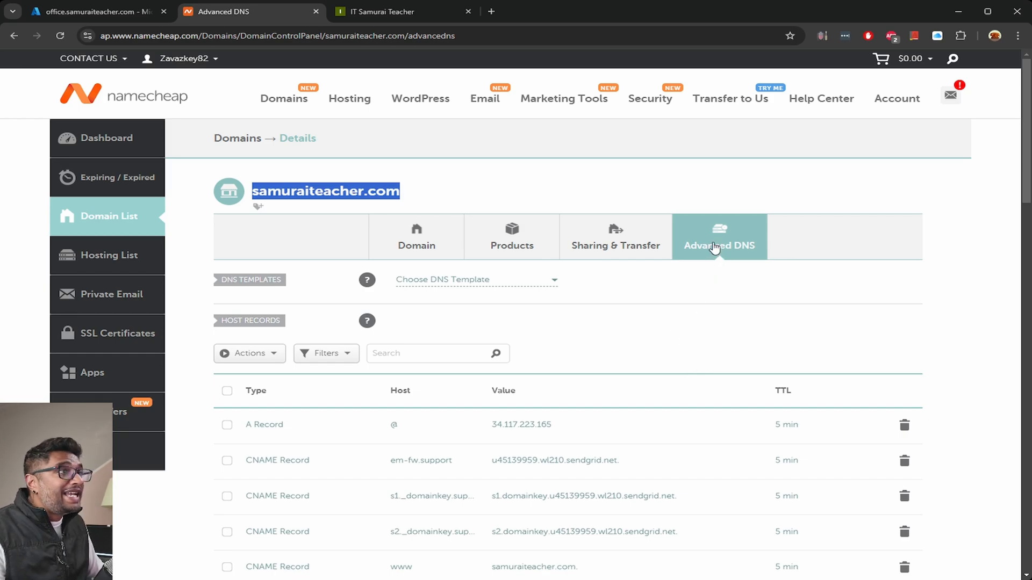
Add a new host record row in Advanced DNS, checking the required record type in Entra ID.
scroll("down", 3)
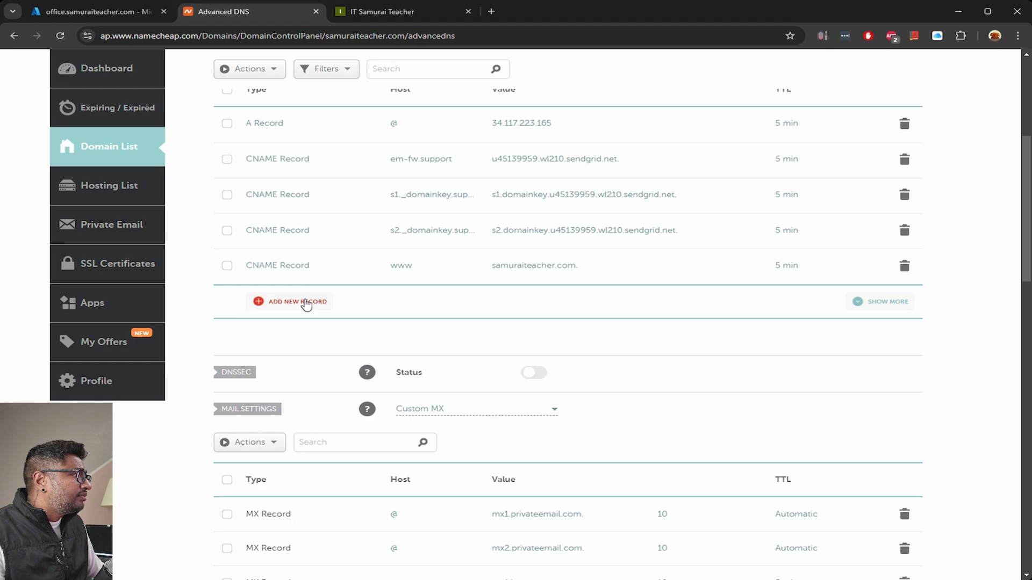
mouse_move(289, 306)
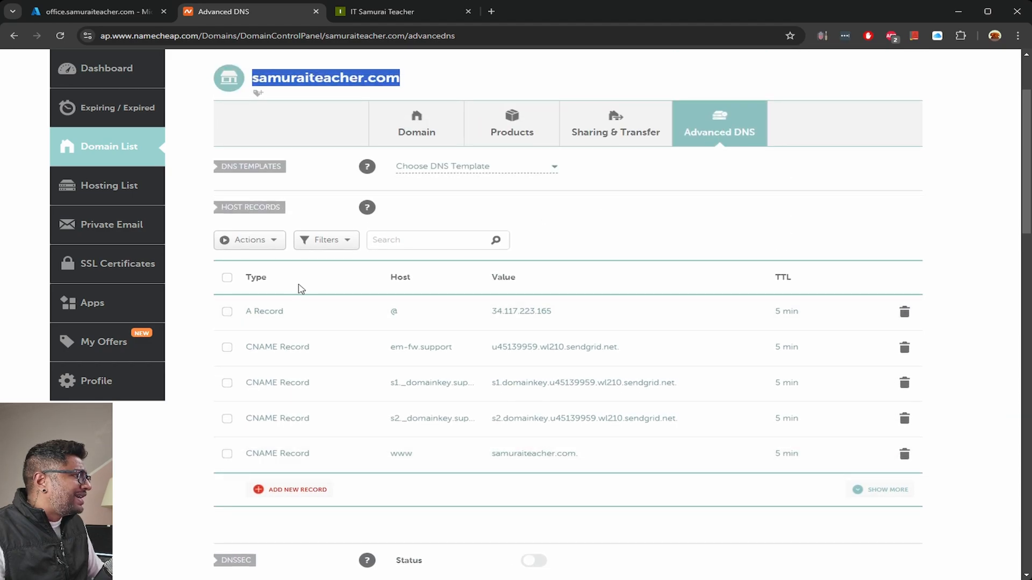
scroll("down", 3)
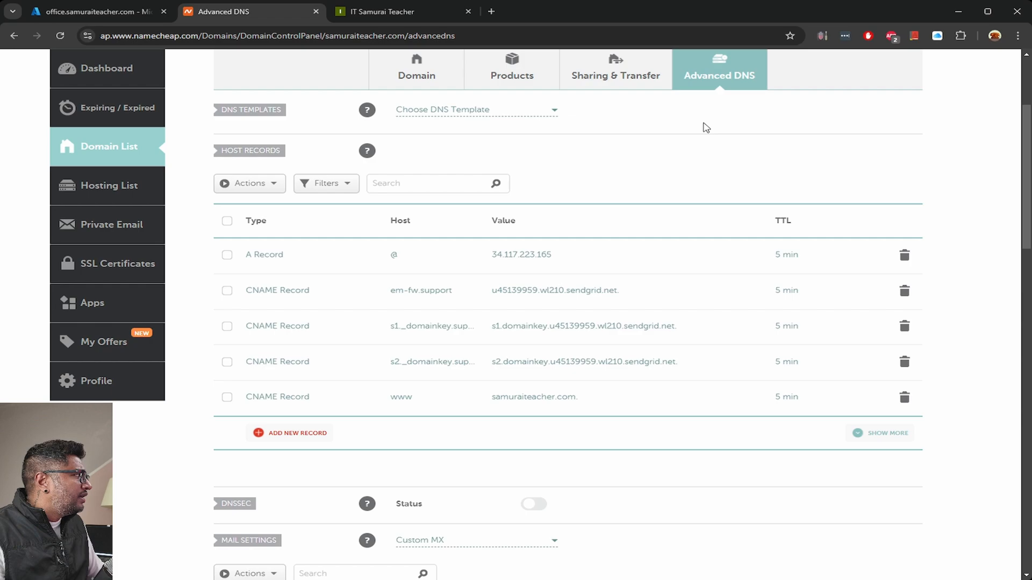
mouse_move(298, 438)
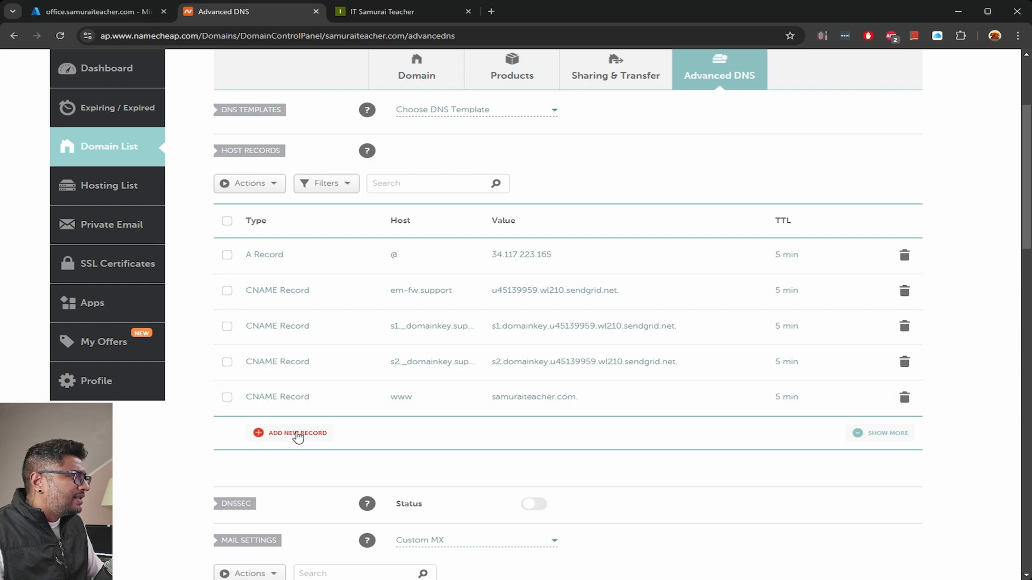
mouse_move(316, 439)
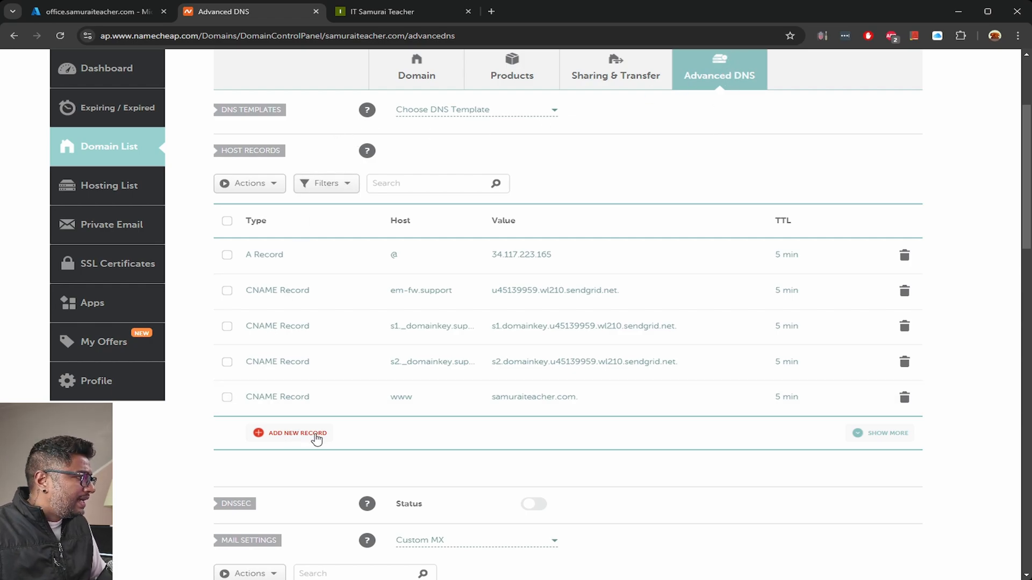
mouse_move(310, 440)
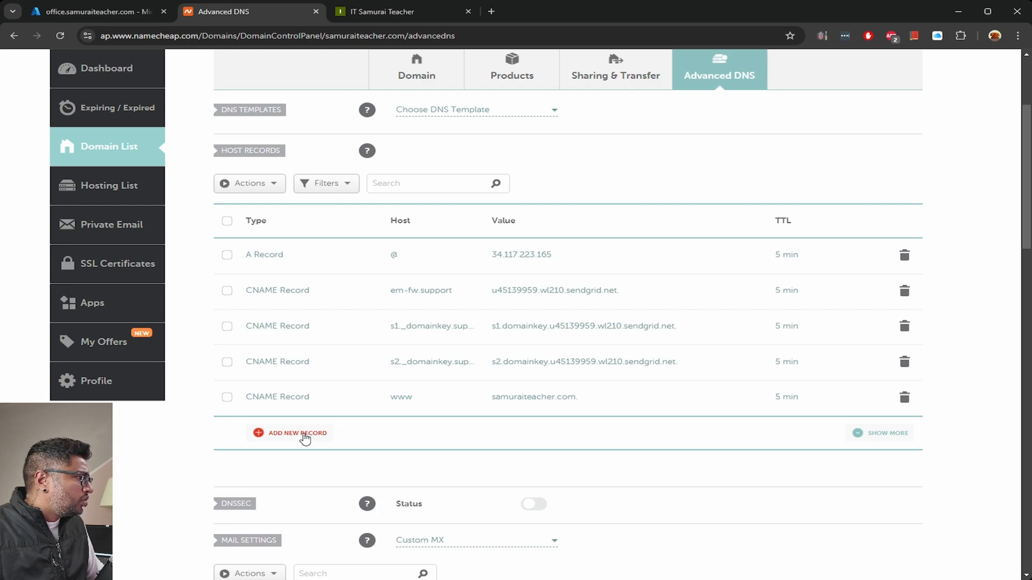
left_click(297, 433)
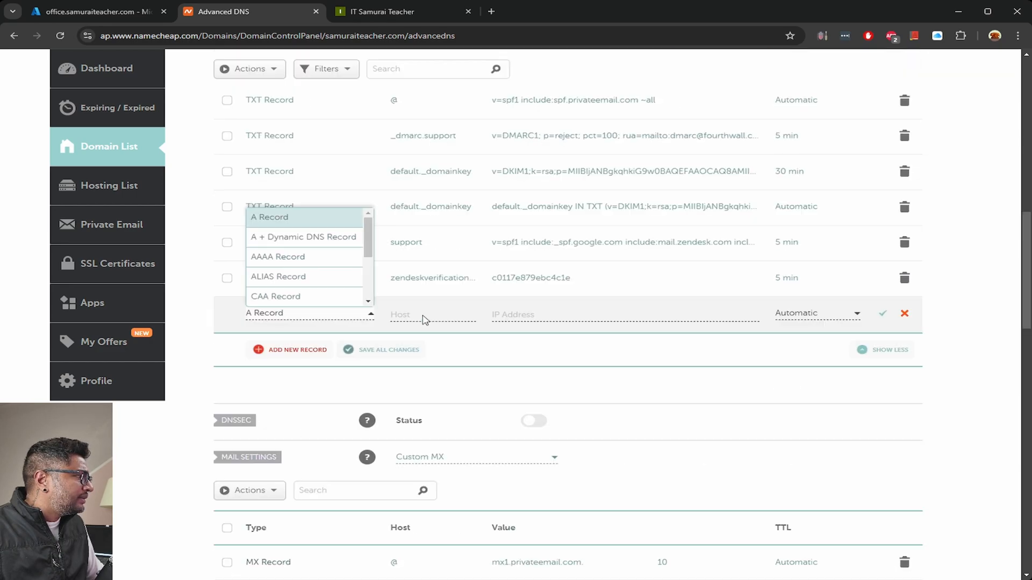
mouse_move(277, 277)
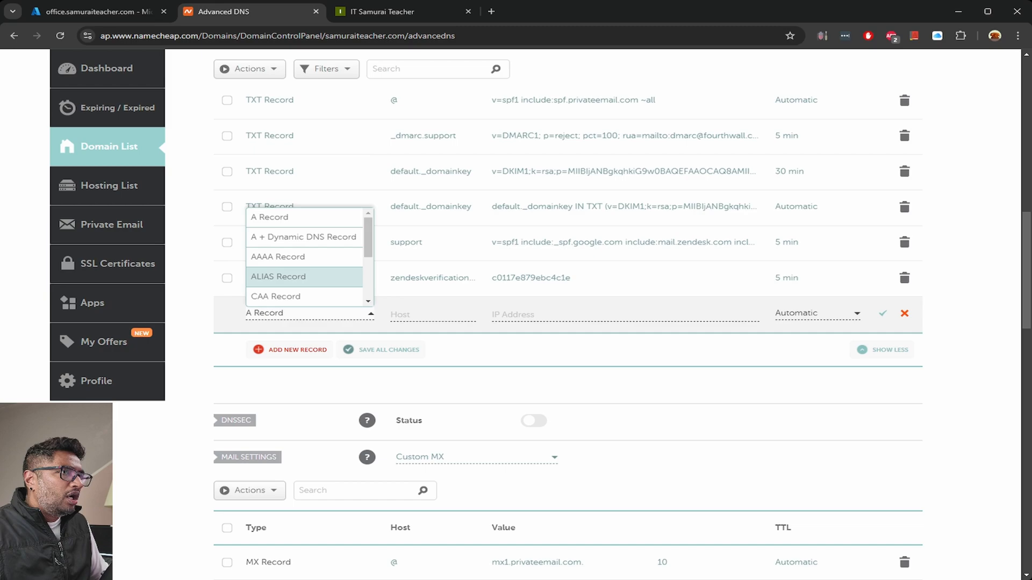
mouse_move(142, 255)
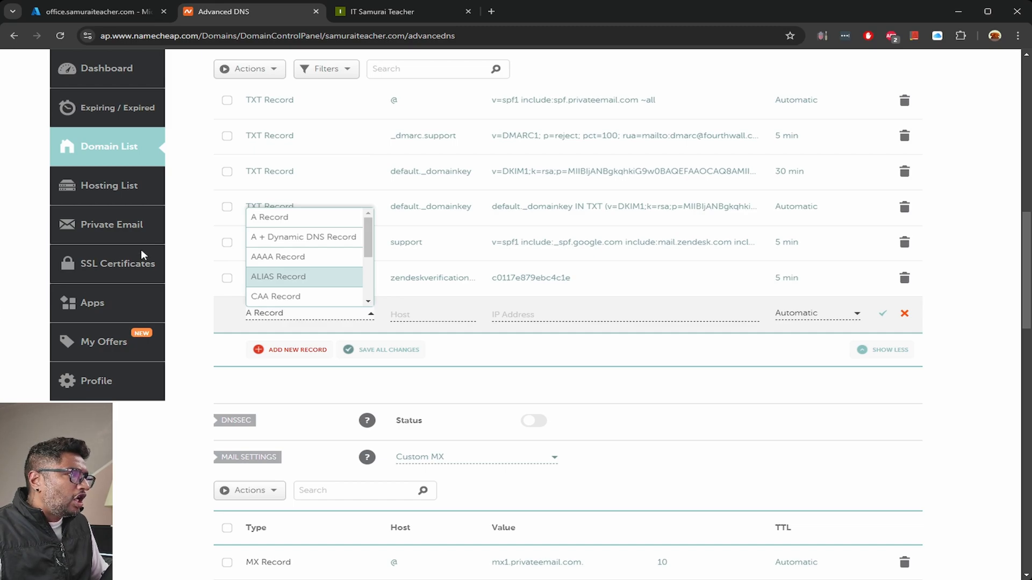
scroll("down", 3)
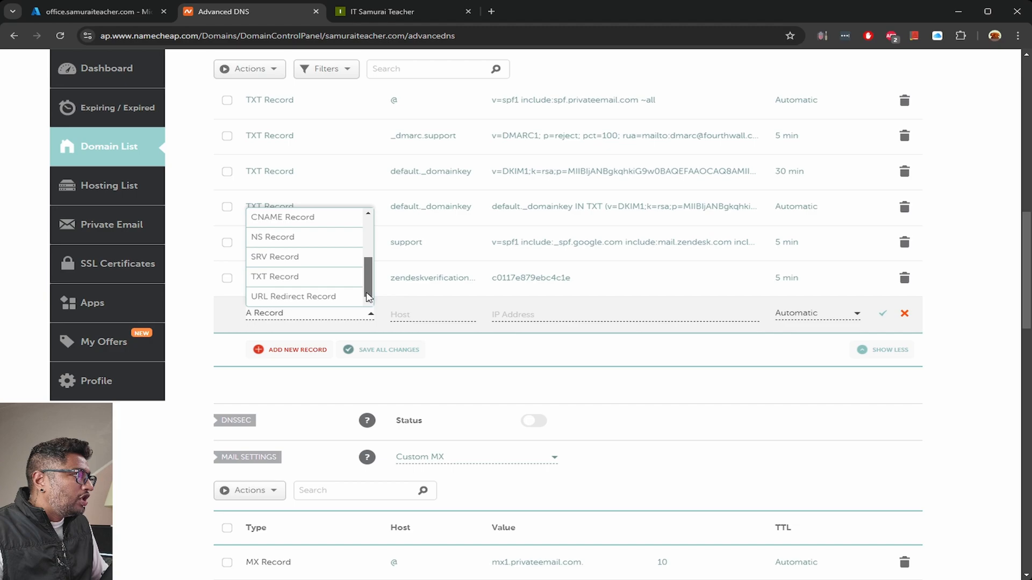
left_click(92, 10)
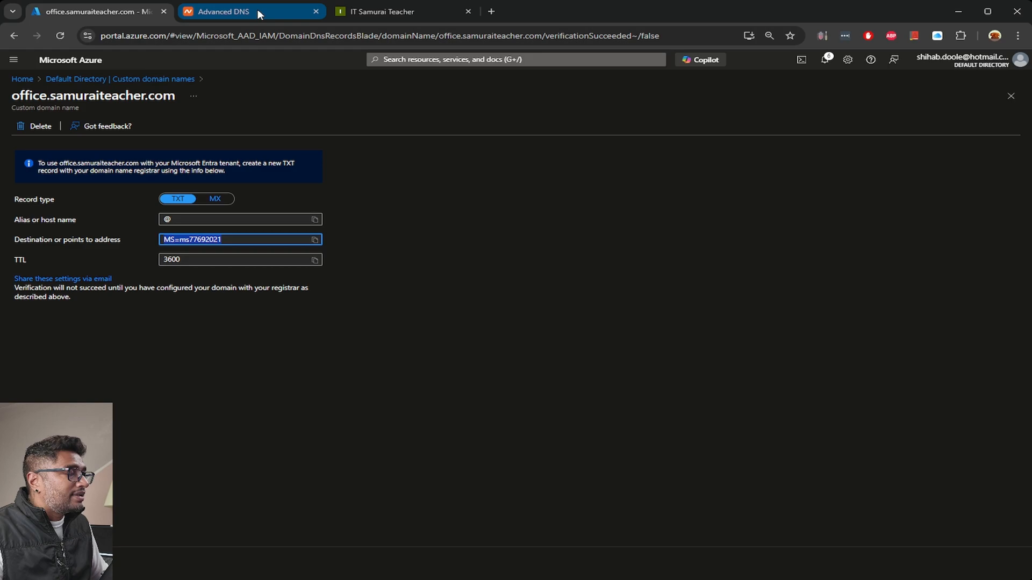
left_click(223, 11)
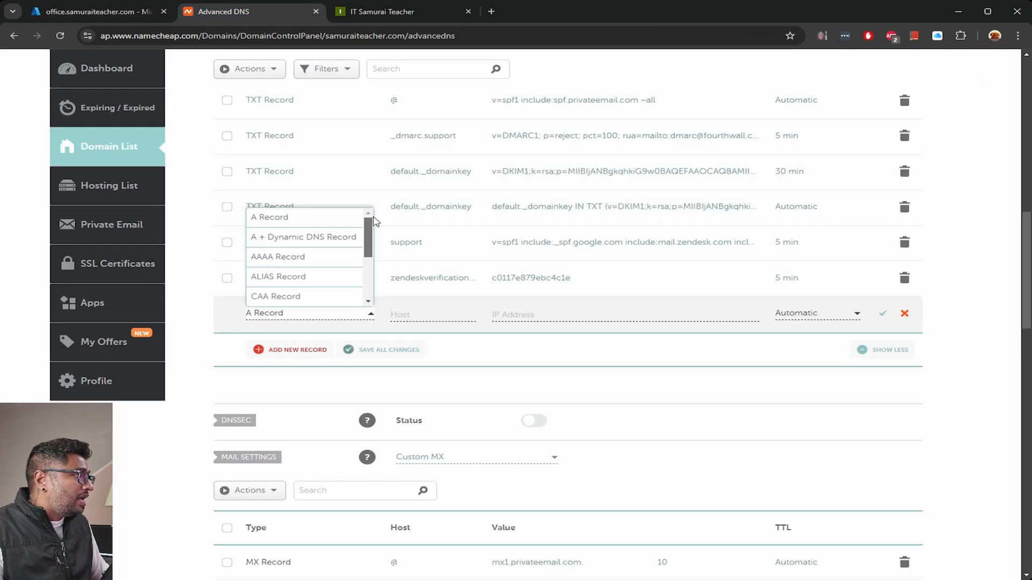
Make the new row a TXT Record after rechecking the Entra ID verification details.
scroll("down", 3)
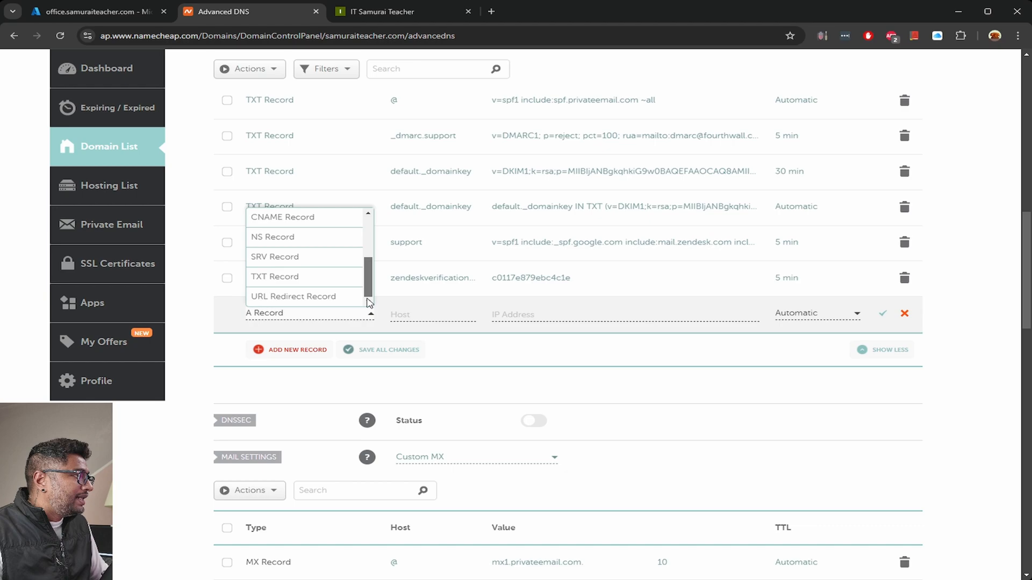
left_click(274, 276)
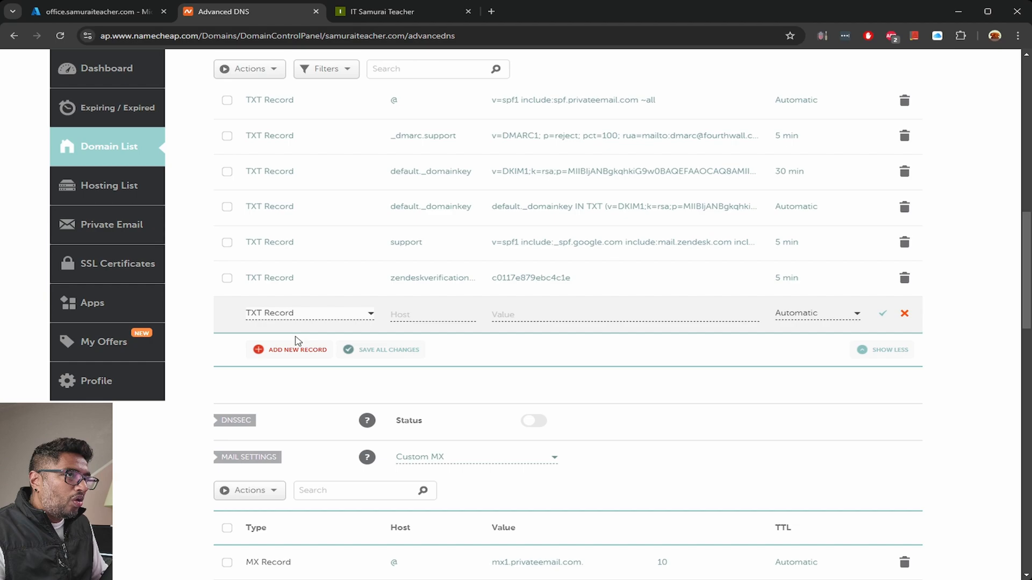
mouse_move(315, 322)
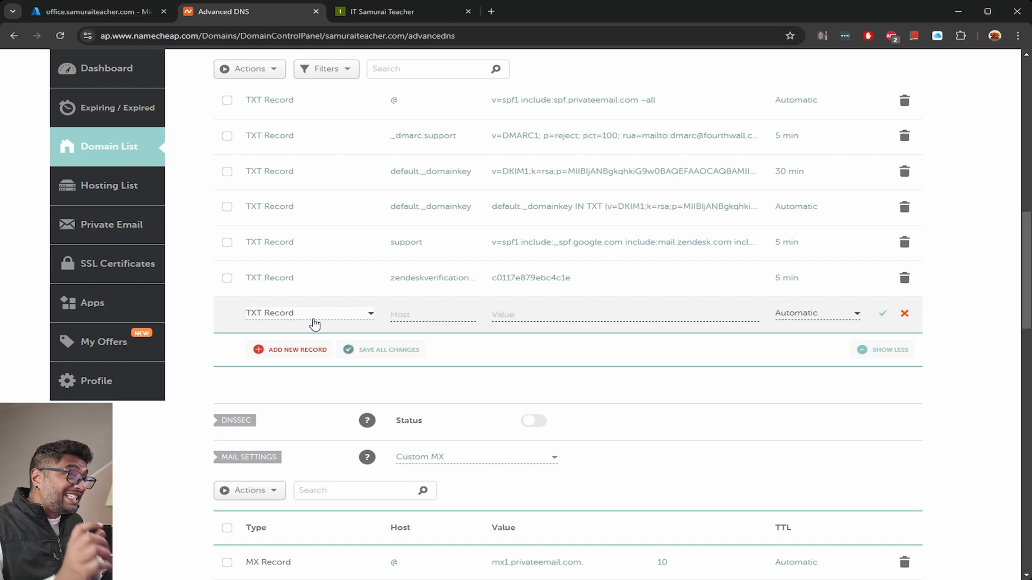
left_click(92, 11)
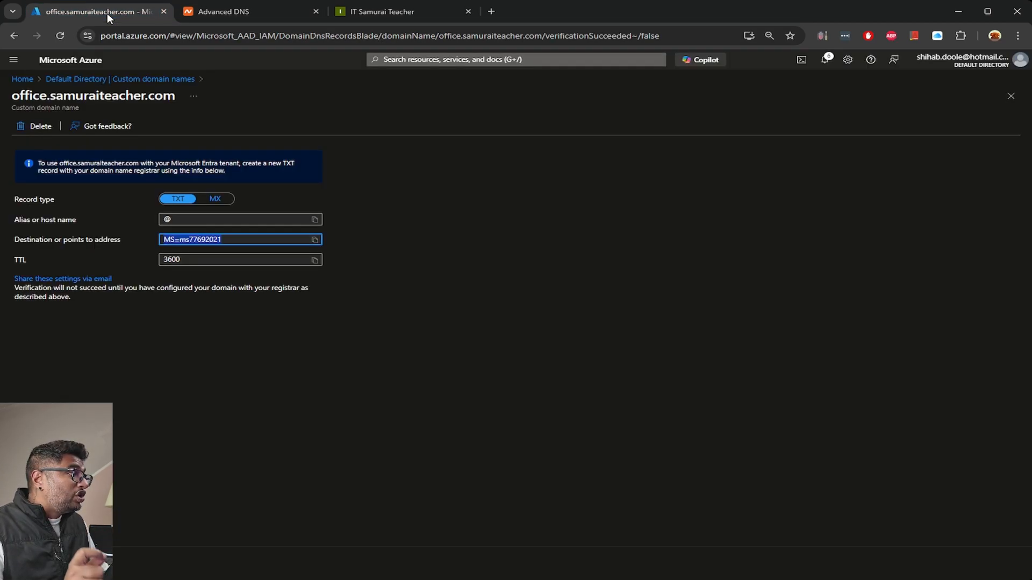
mouse_move(230, 277)
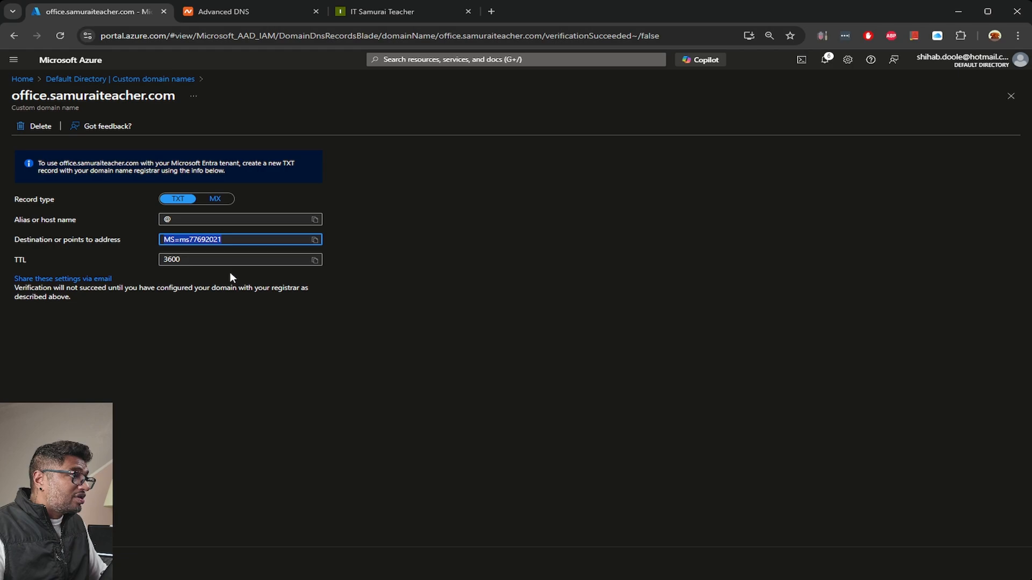
left_click(246, 11)
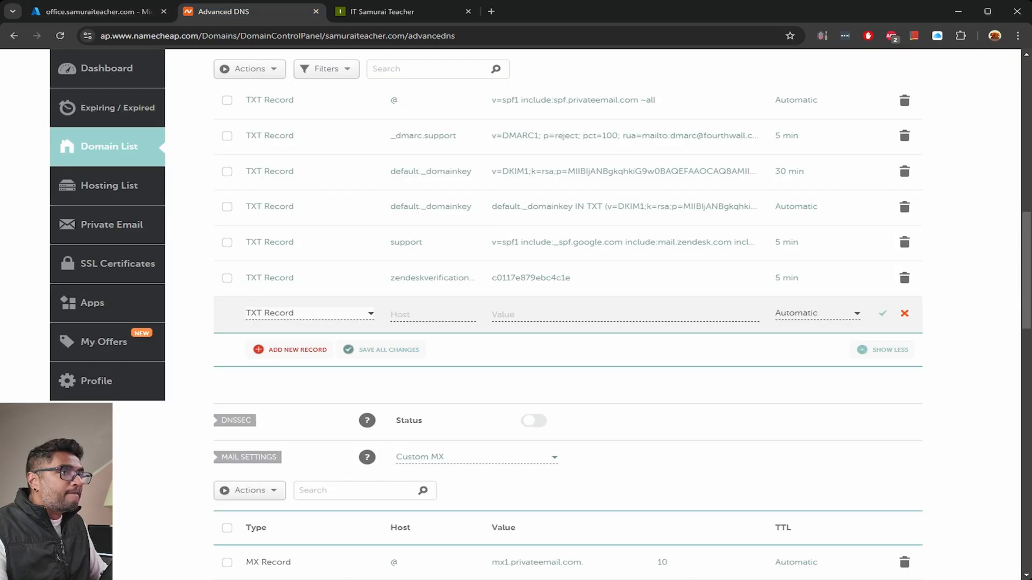
mouse_move(280, 321)
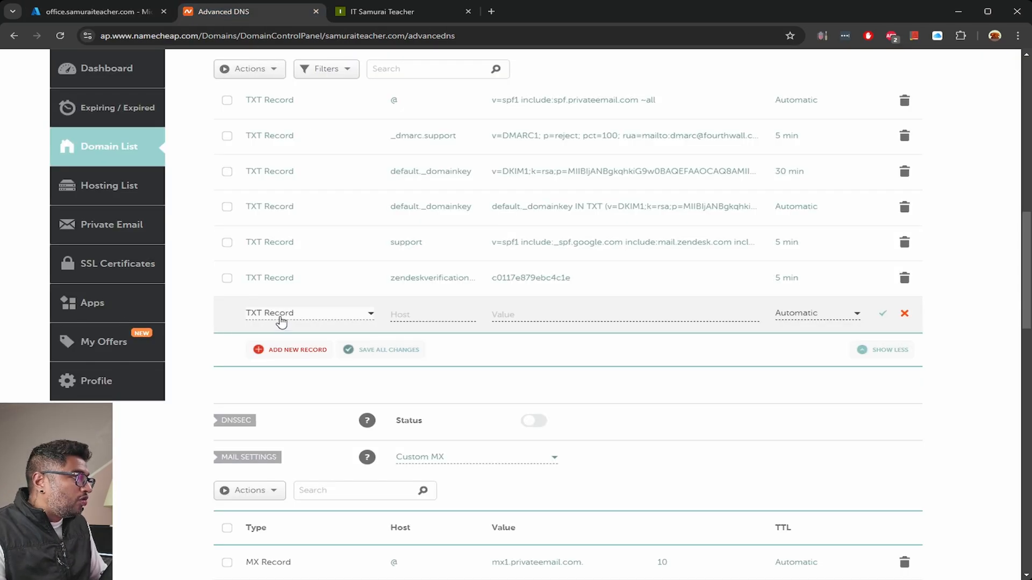
left_click(310, 313)
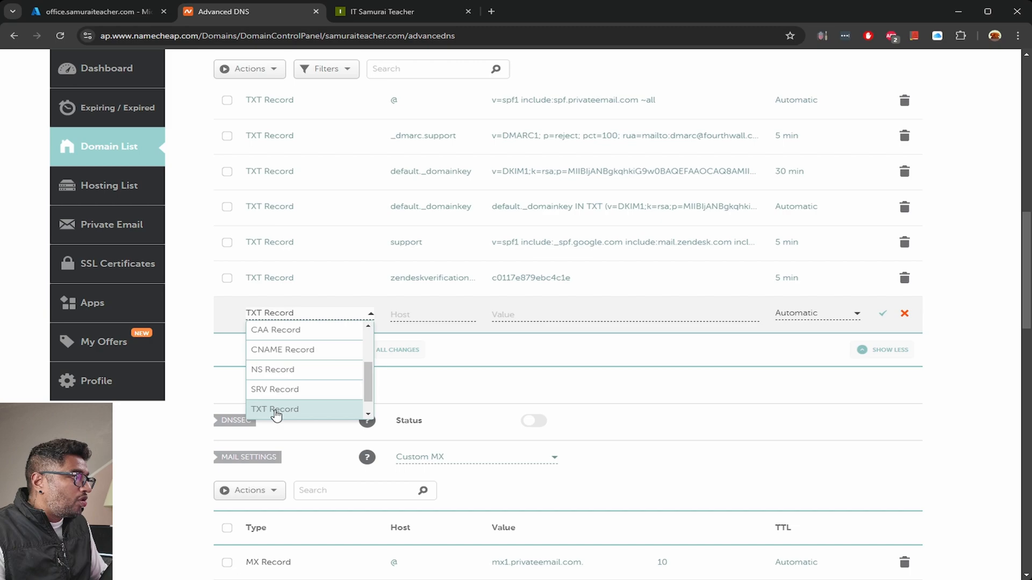
Fill the TXT record with host office and value MS=ms77692021 copied from Entra ID.
left_click(274, 409)
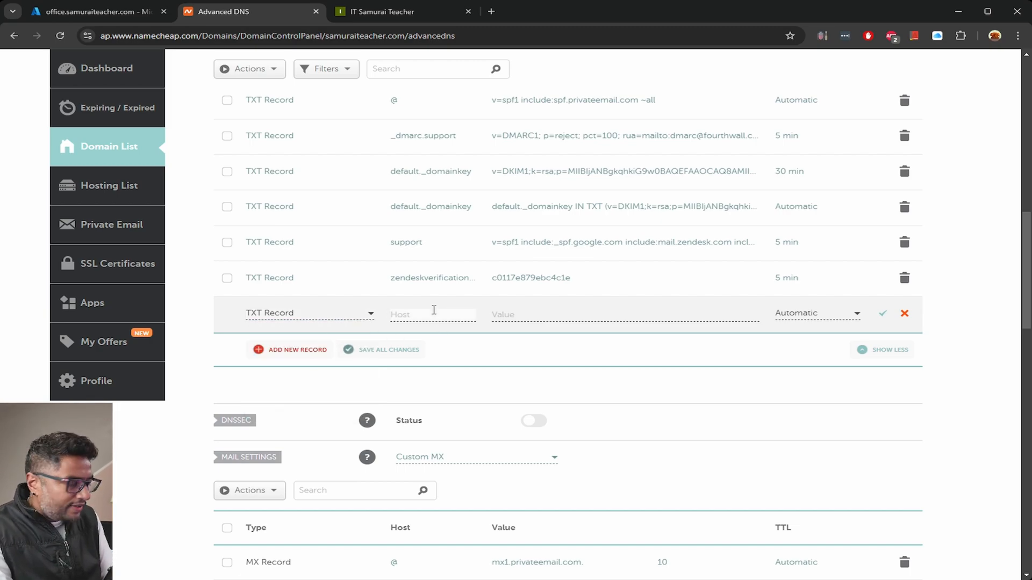
type("office")
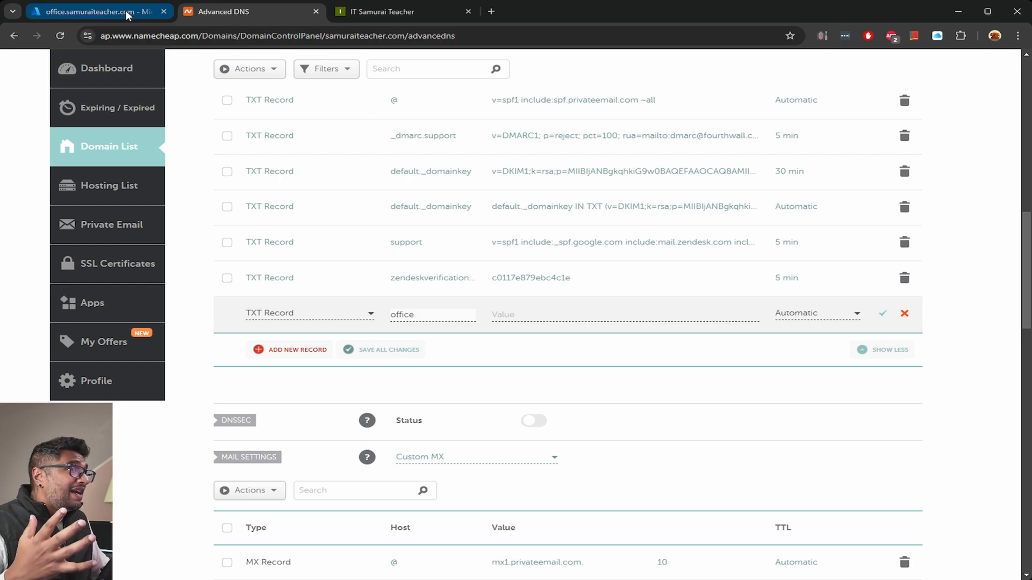
left_click(96, 10)
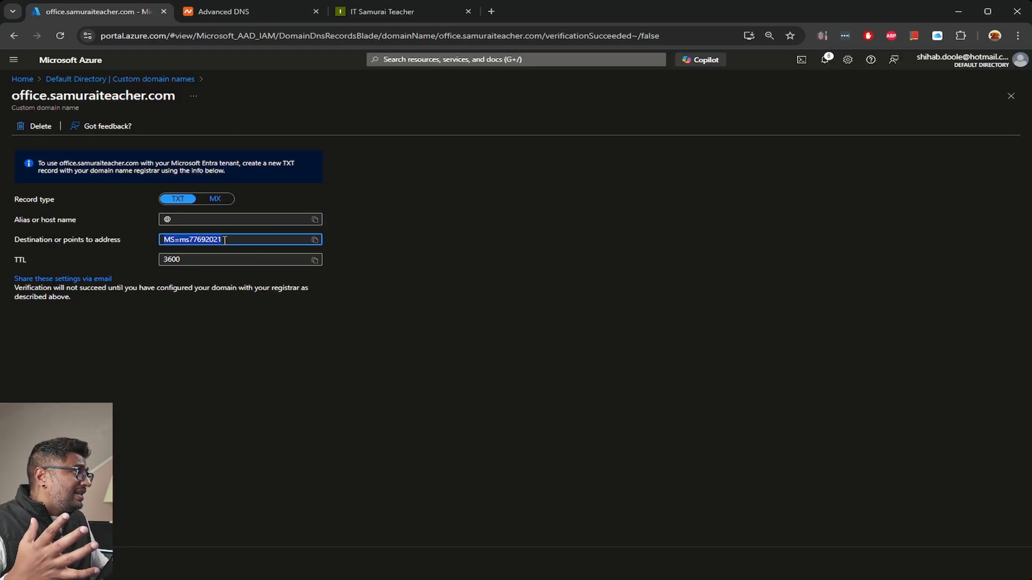
left_click(314, 240)
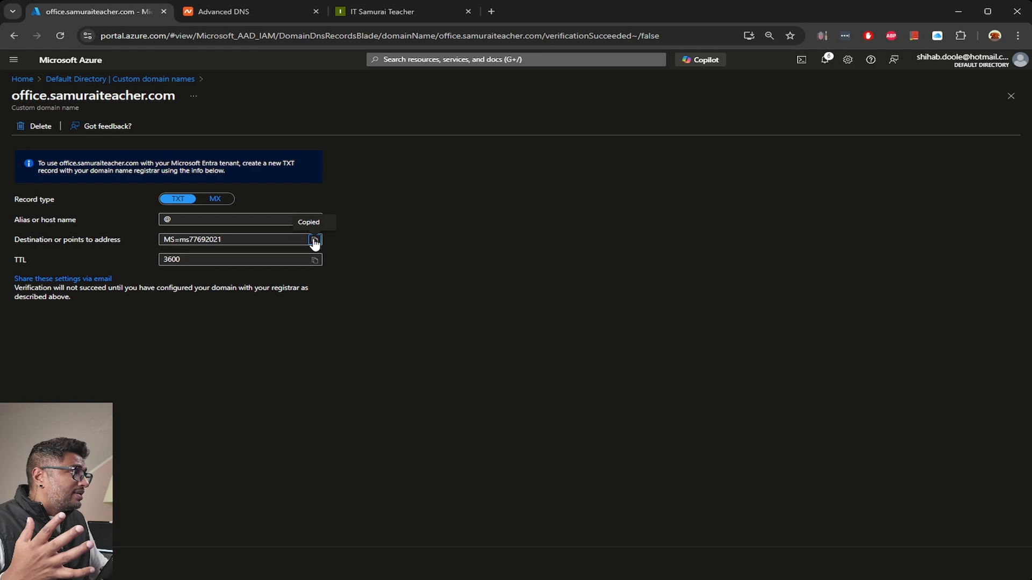
left_click(227, 10)
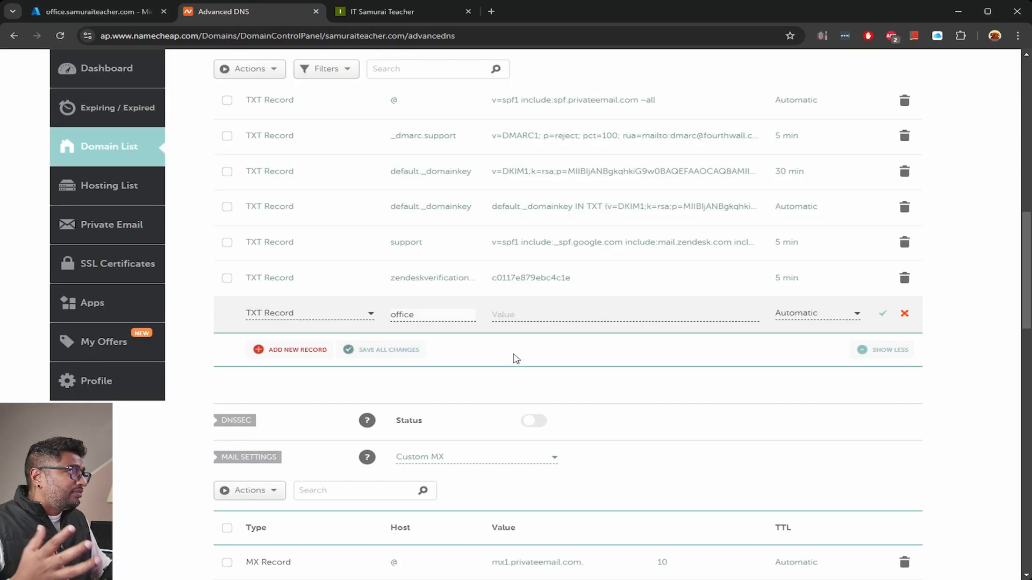
type("MS=ms77692021")
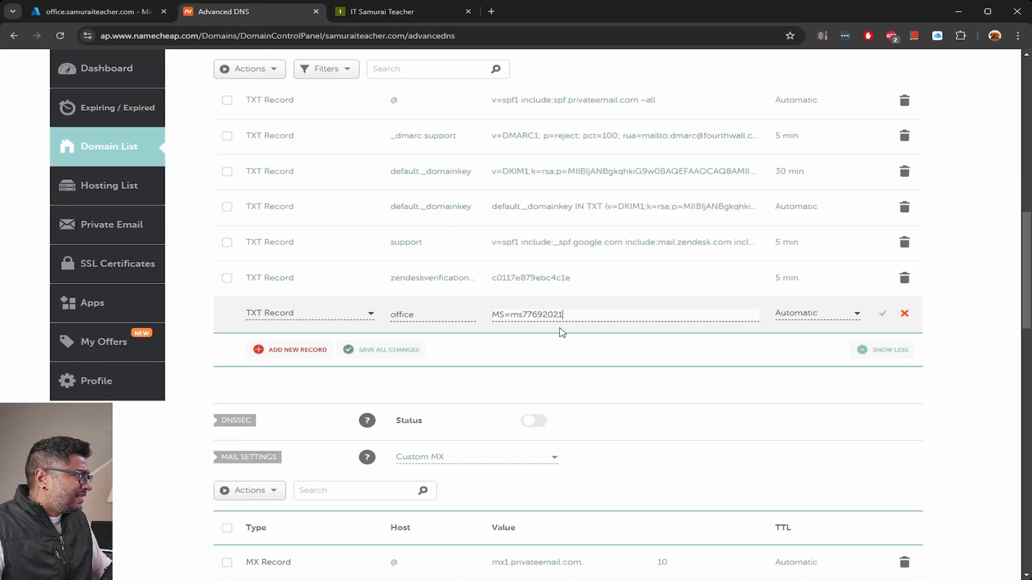
mouse_move(577, 338)
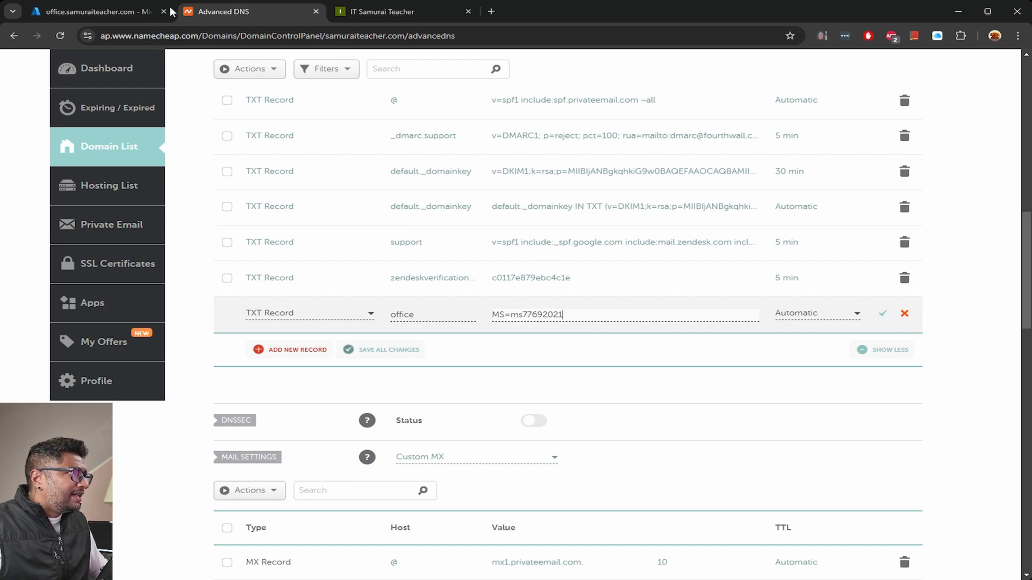
mouse_move(250, 19)
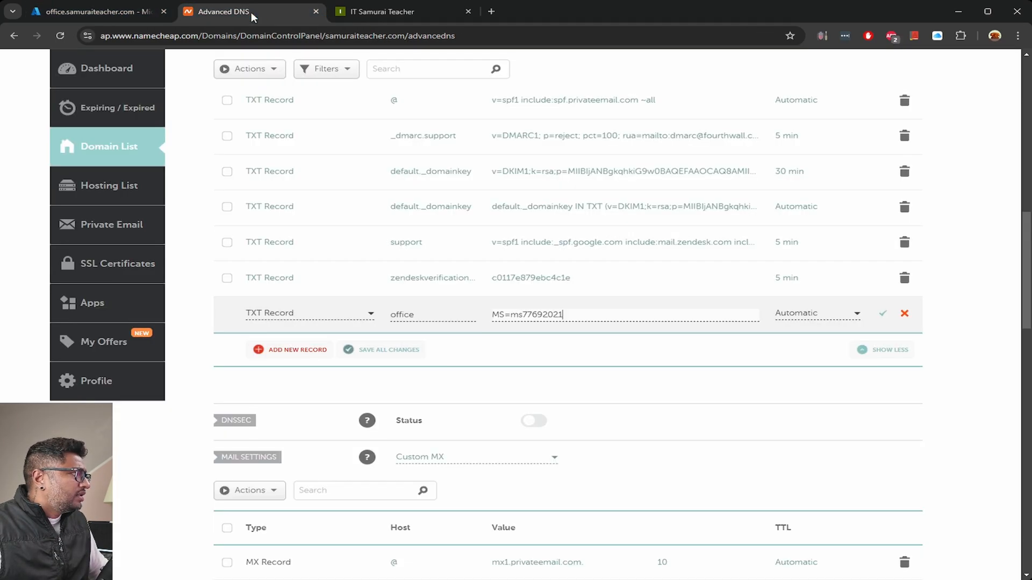
mouse_move(774, 315)
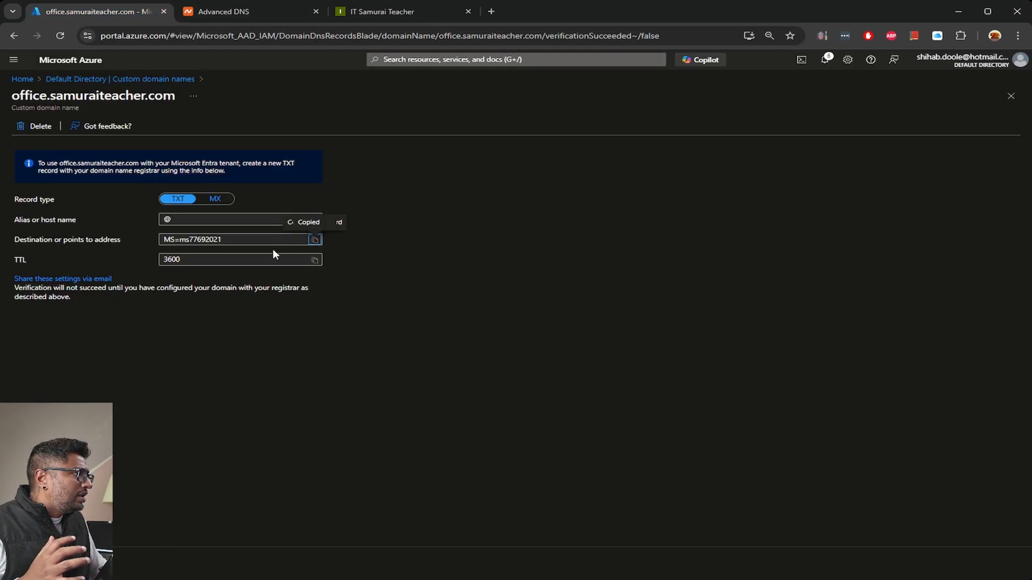
Save the office TXT record with Automatic TTL using the green checkmark.
left_click(247, 11)
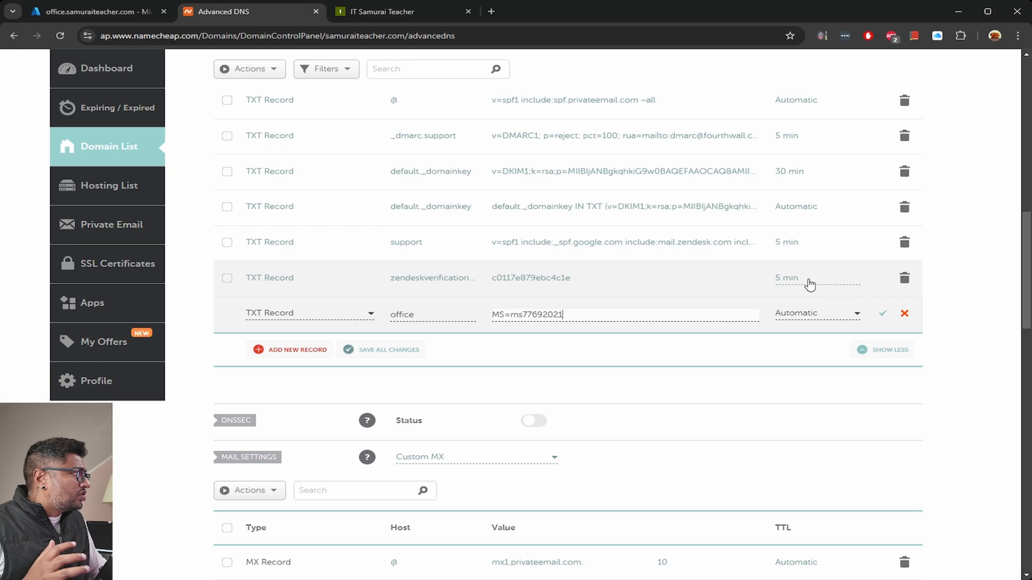
left_click(816, 312)
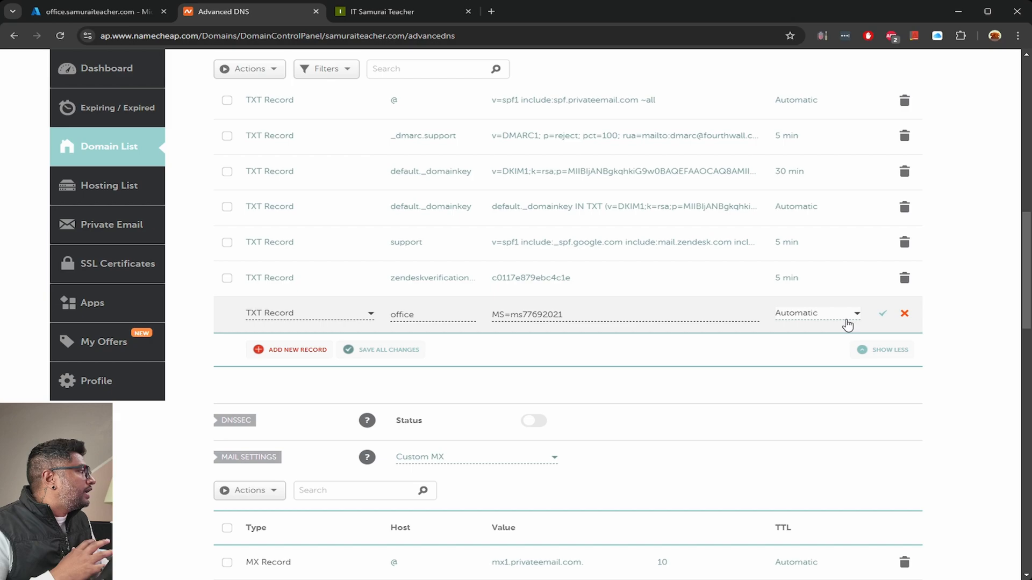
left_click(817, 313)
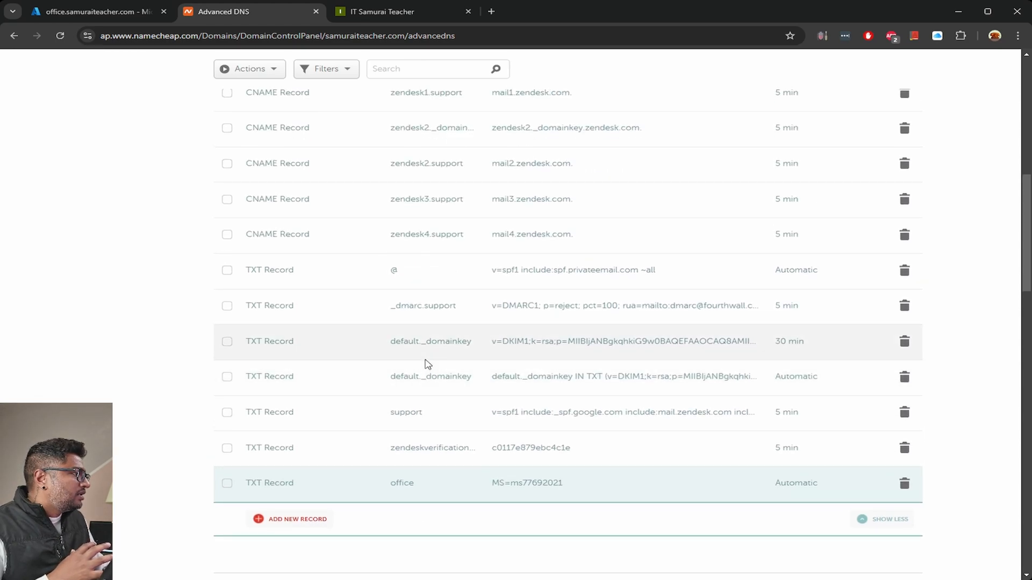
scroll("down", 3)
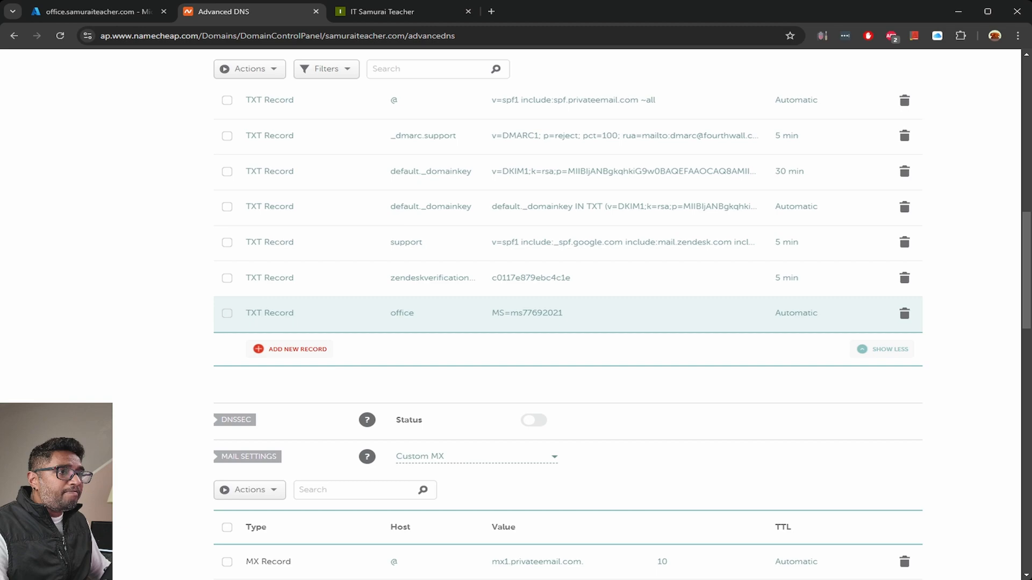
mouse_move(776, 321)
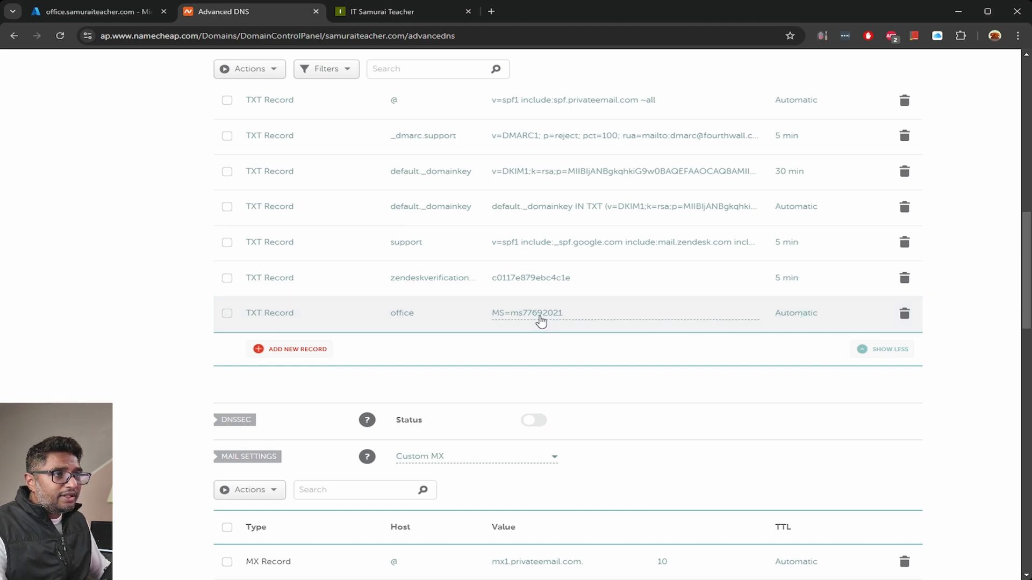
mouse_move(249, 367)
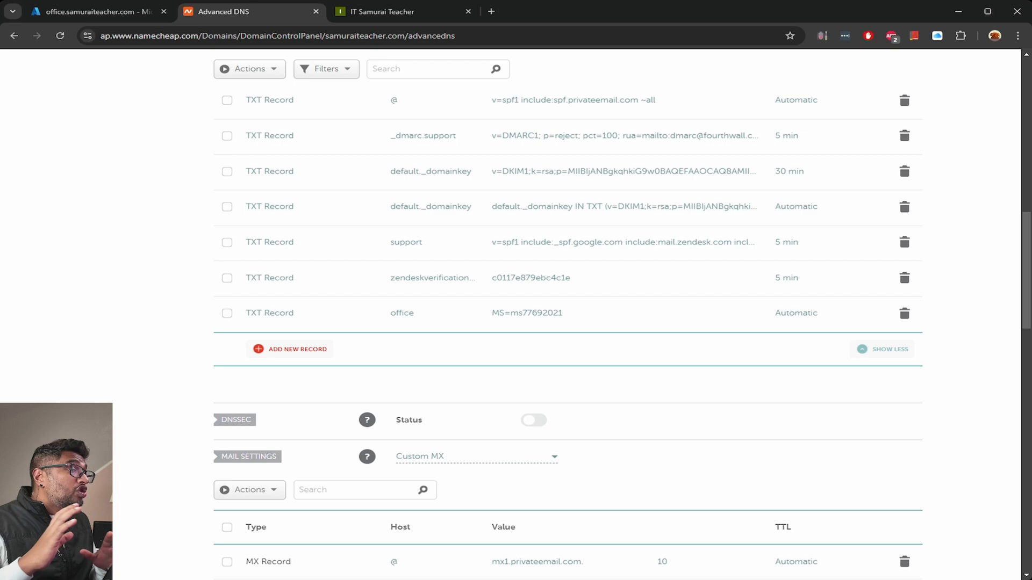
Attempt to verify office.samuraiteacher.com in Entra ID, which initially fails.
left_click(93, 11)
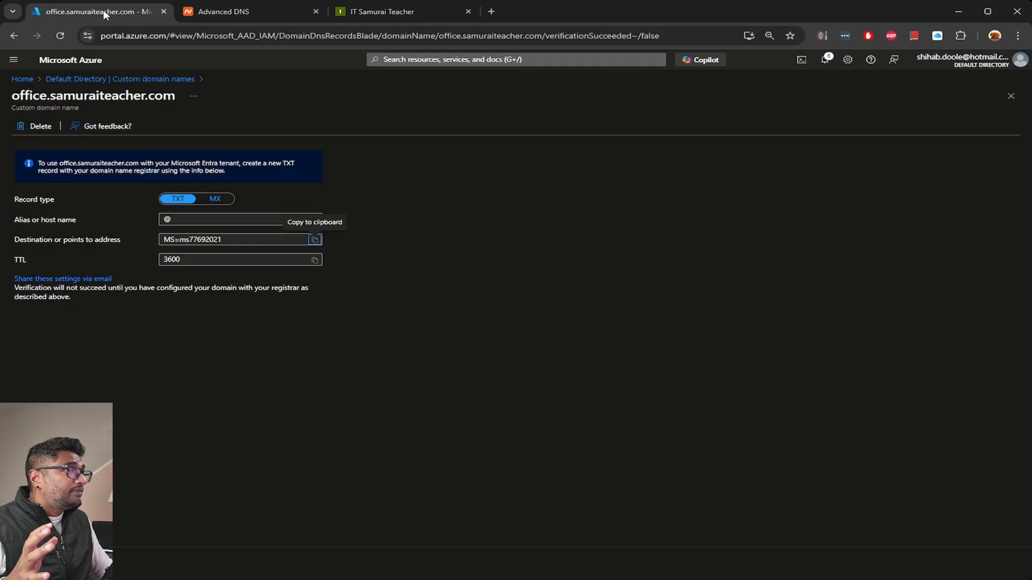
mouse_move(8, 377)
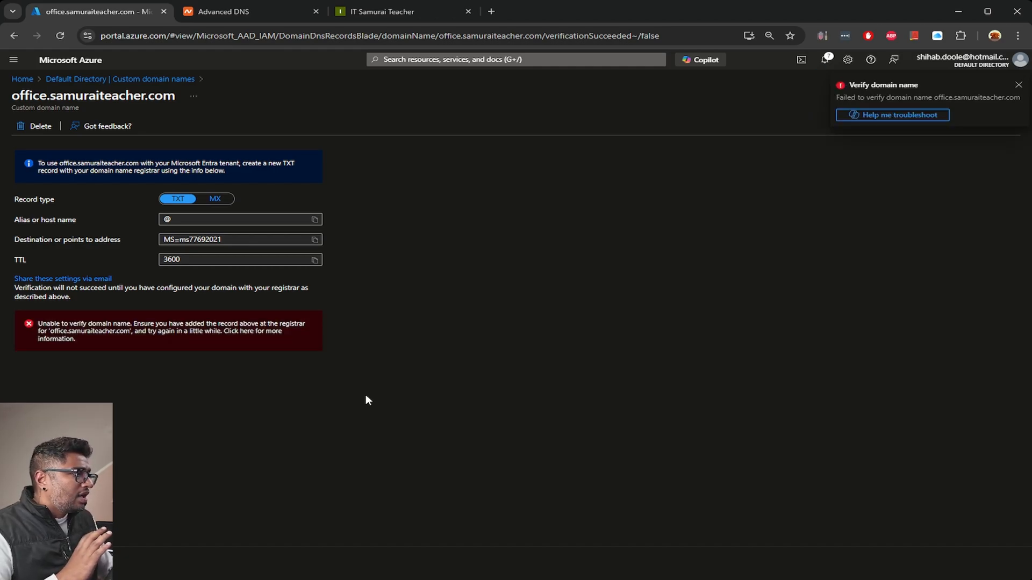
mouse_move(176, 338)
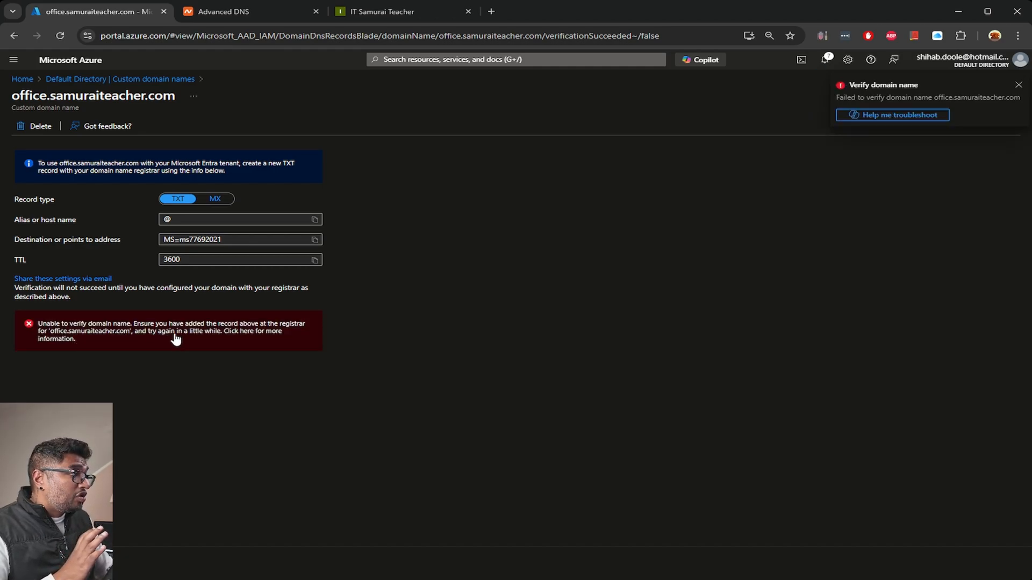
left_click(1011, 85)
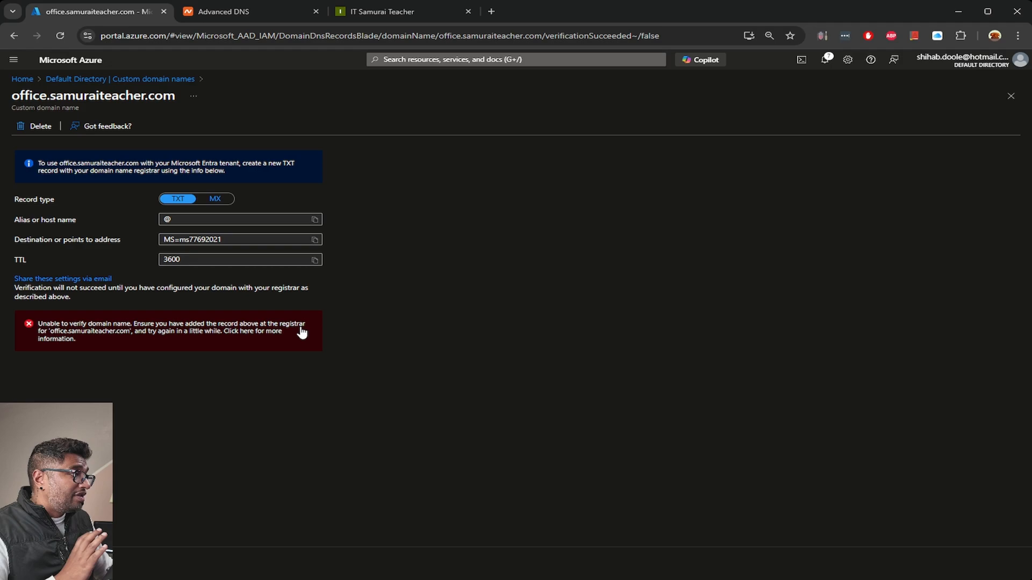
mouse_move(217, 345)
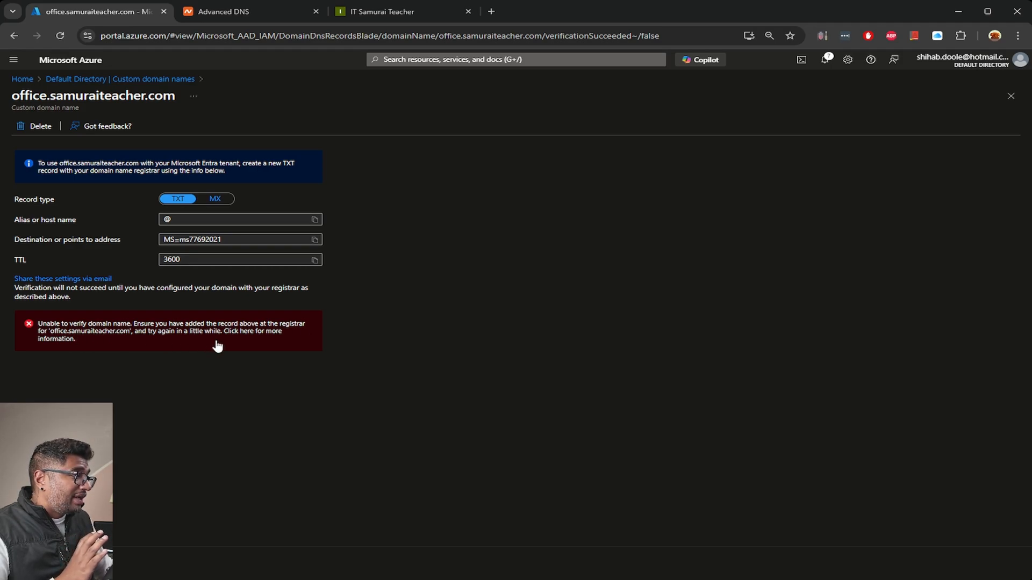
mouse_move(256, 409)
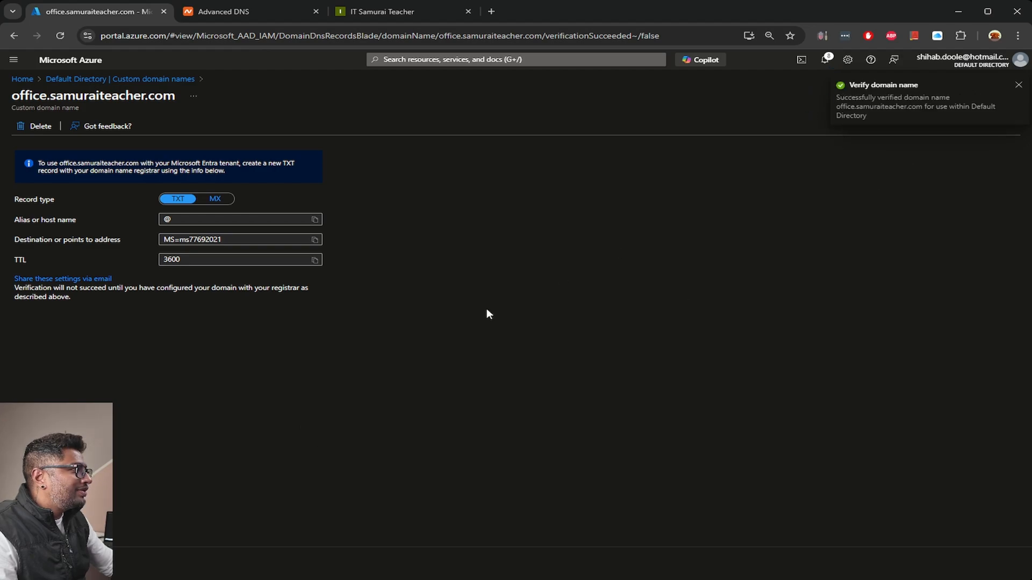
mouse_move(663, 228)
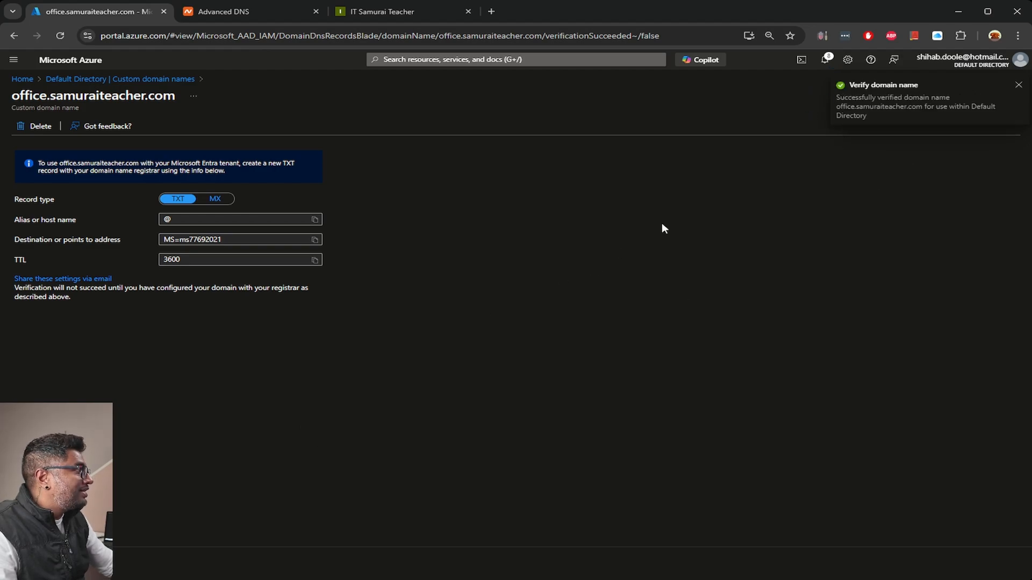
mouse_move(929, 111)
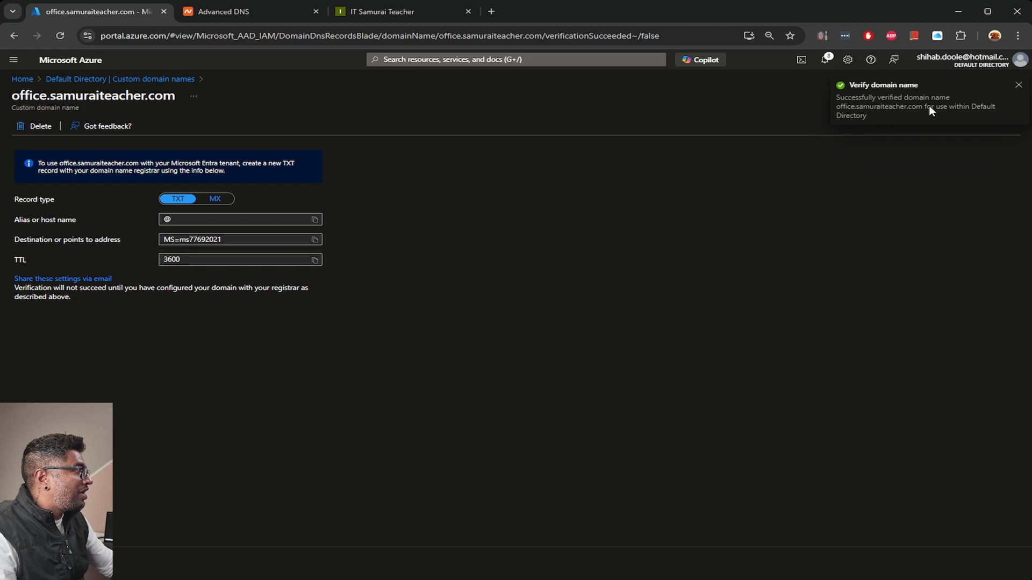
mouse_move(939, 117)
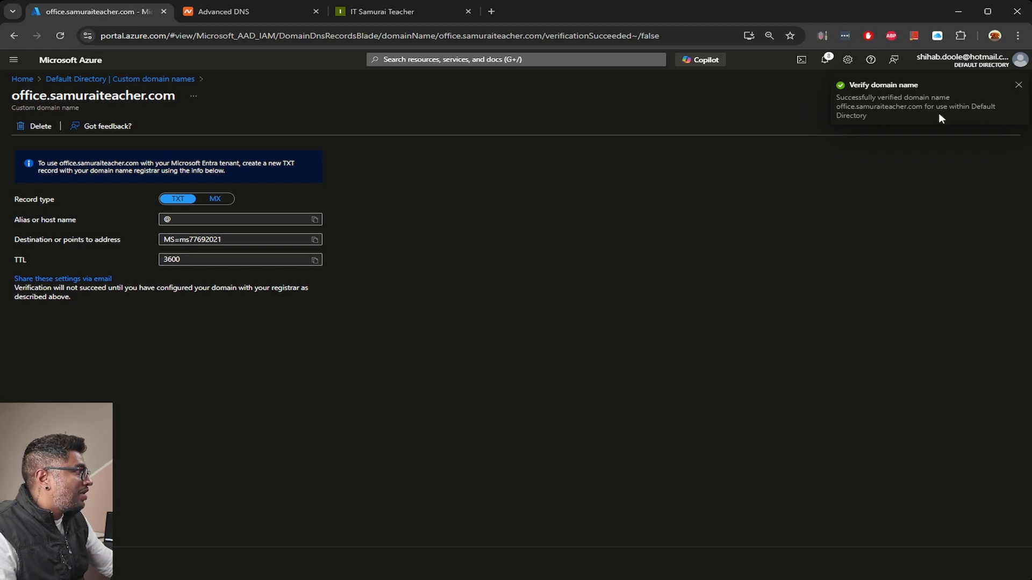
mouse_move(983, 115)
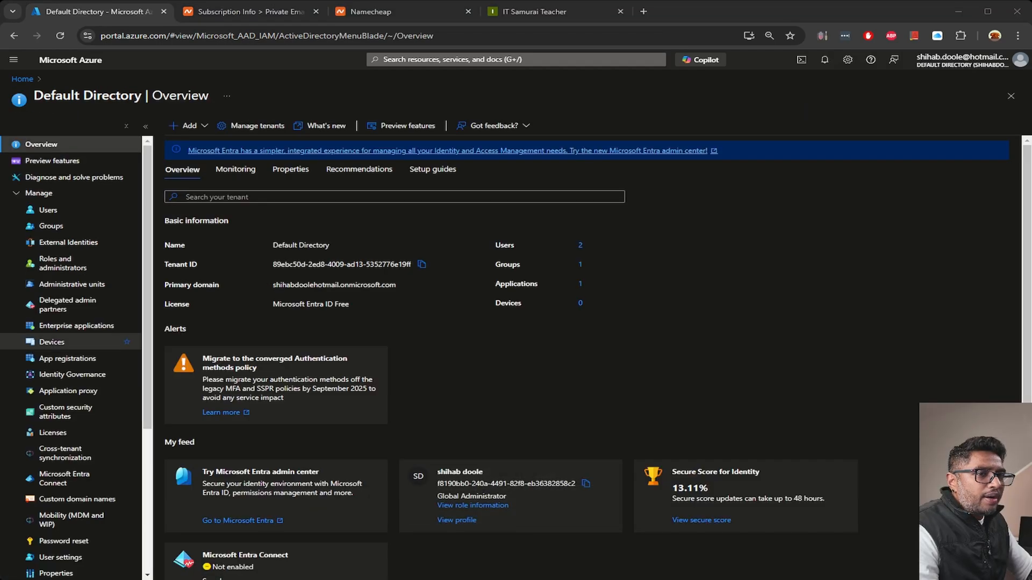
Show the custom domain names list with office.samuraiteacher.com marked Verified.
scroll("down", 3)
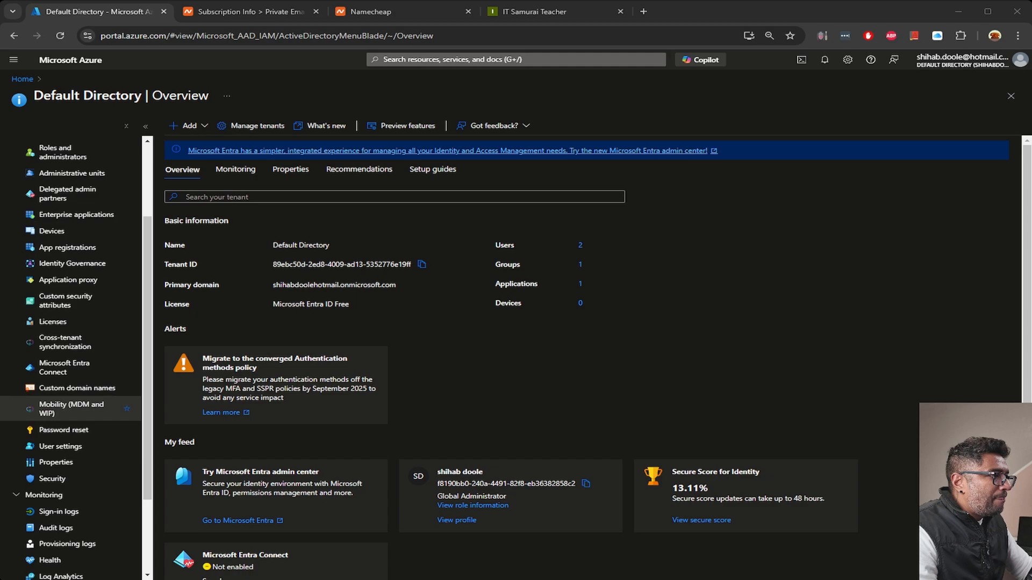
left_click(77, 390)
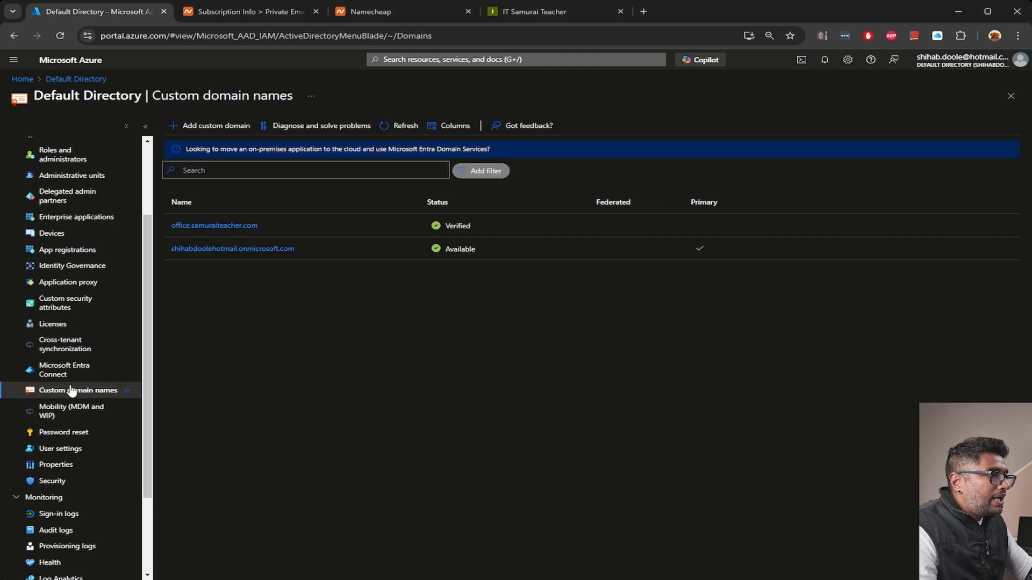
mouse_move(406, 274)
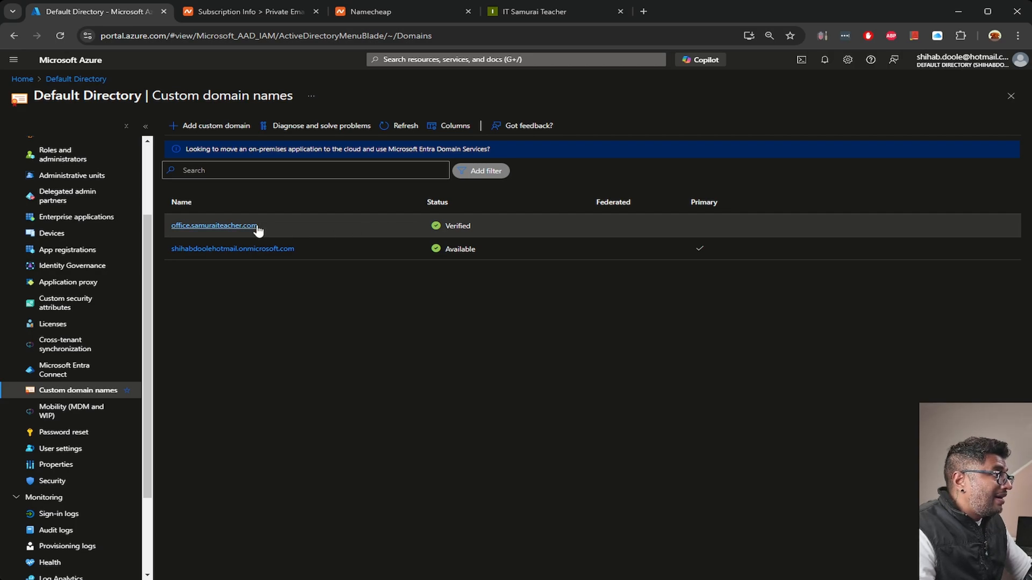
mouse_move(389, 412)
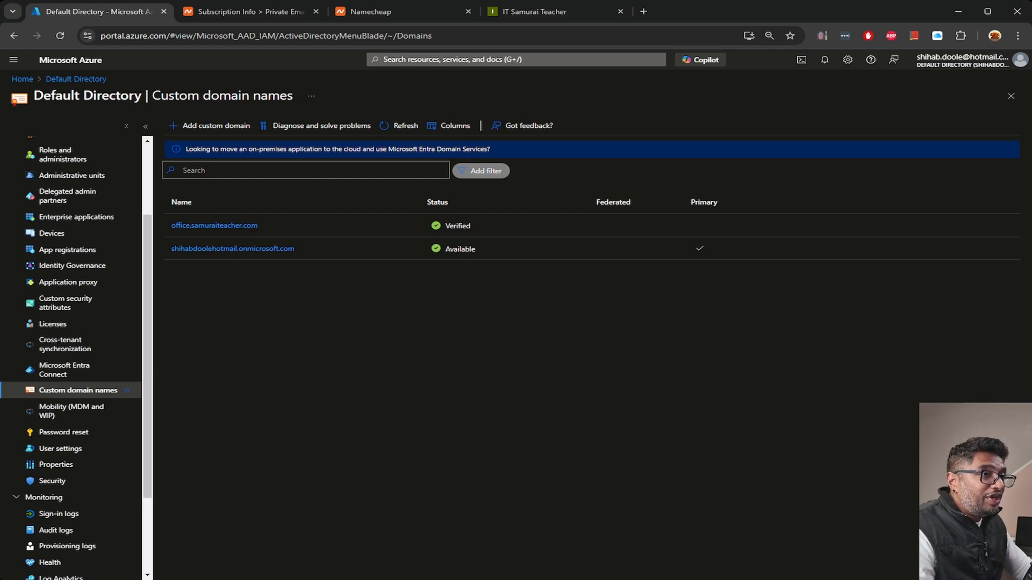
mouse_move(469, 368)
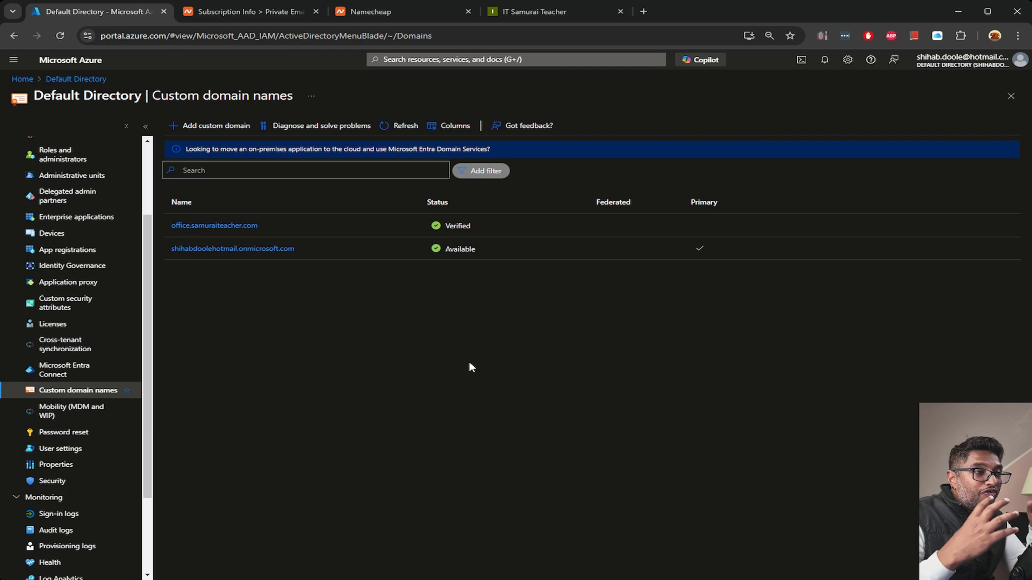
mouse_move(293, 340)
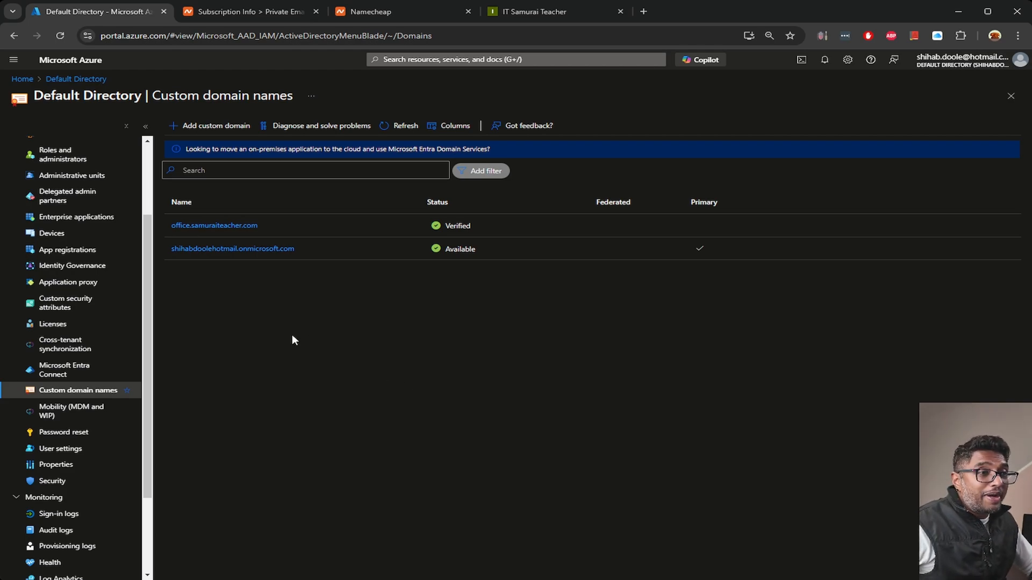